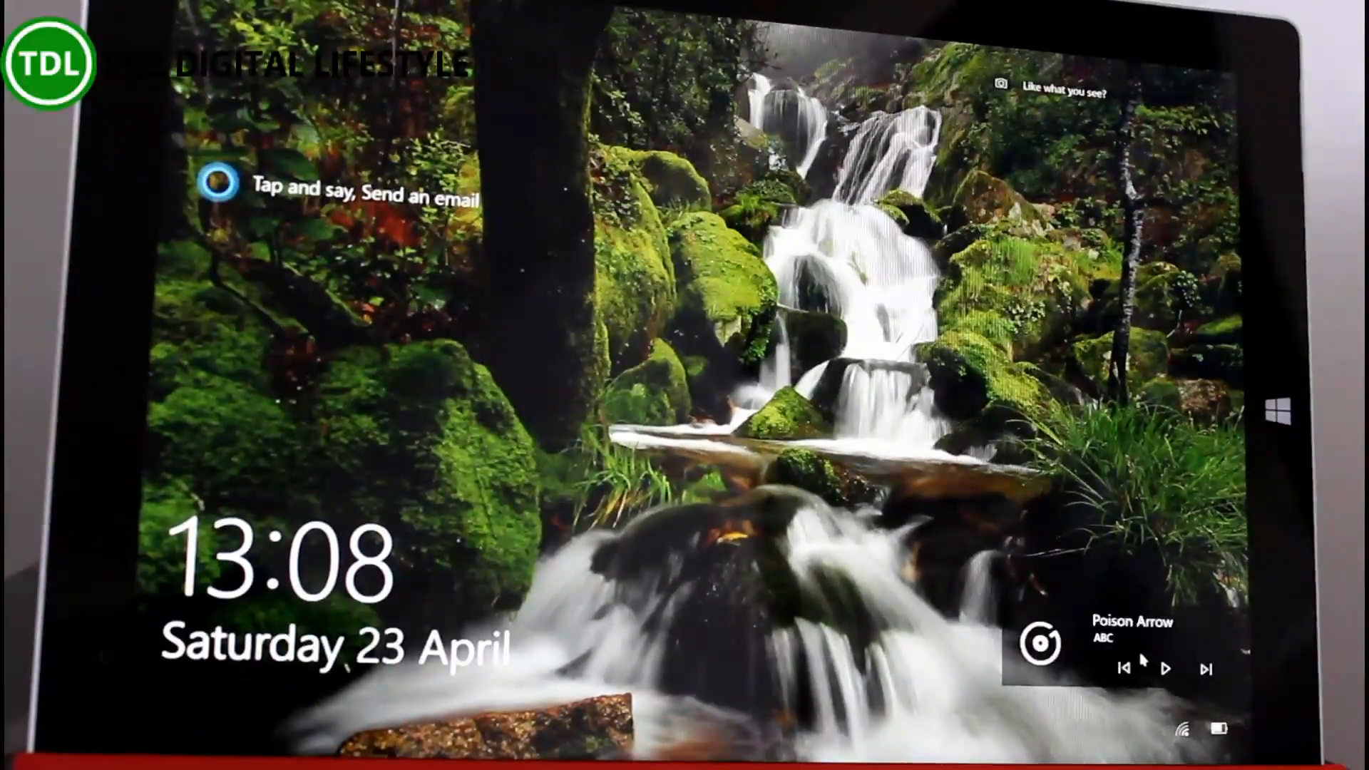
Turn on Sketchpad's ruler to draw straight lines beside the rough square.
{"action": "left_click", "coordinate": [217, 184]}
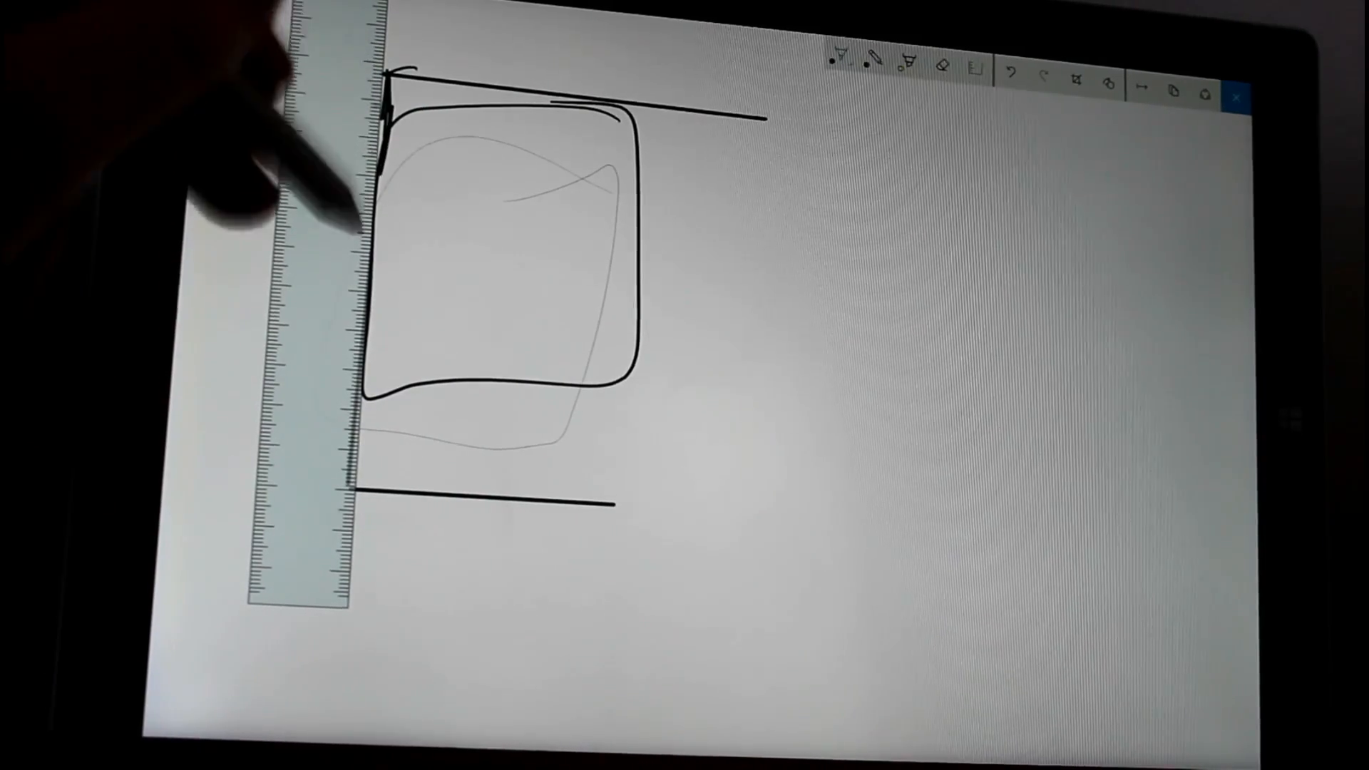
{"action": "left_click_drag", "start_coordinate": [384, 113], "coordinate": [371, 479]}
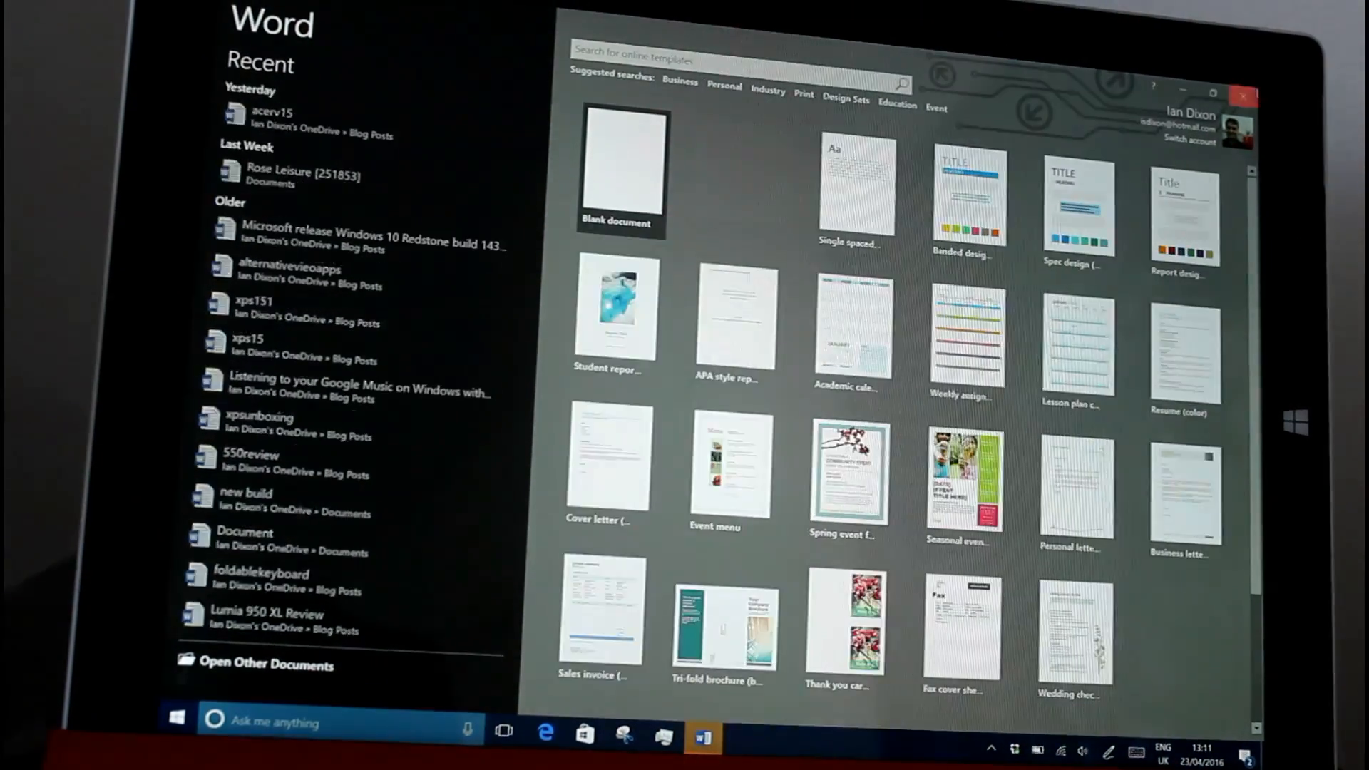
Launch Word 2016 from the taskbar to reach its recent documents and templates.
{"action": "left_click", "coordinate": [1242, 94]}
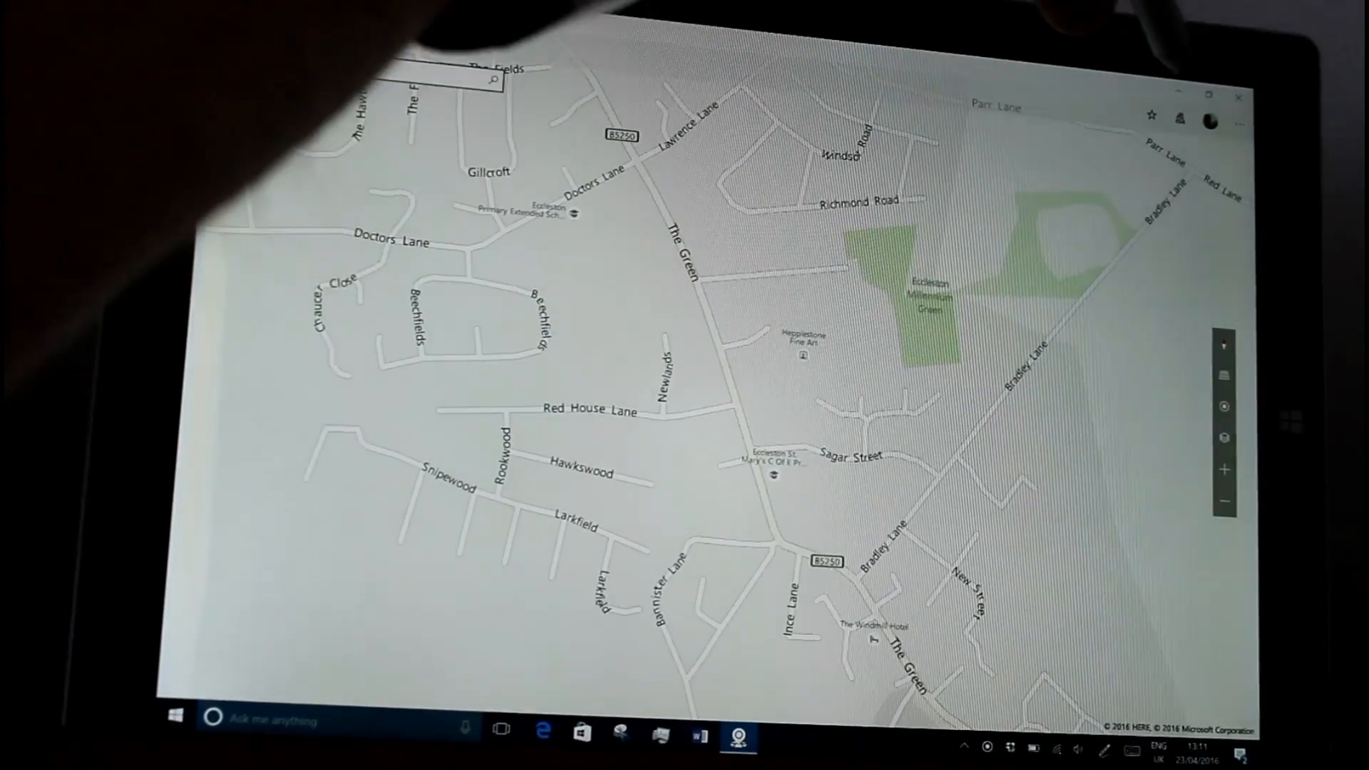
Switch to the Maps app showing the street map around Eccleston.
{"action": "left_click", "coordinate": [1237, 121]}
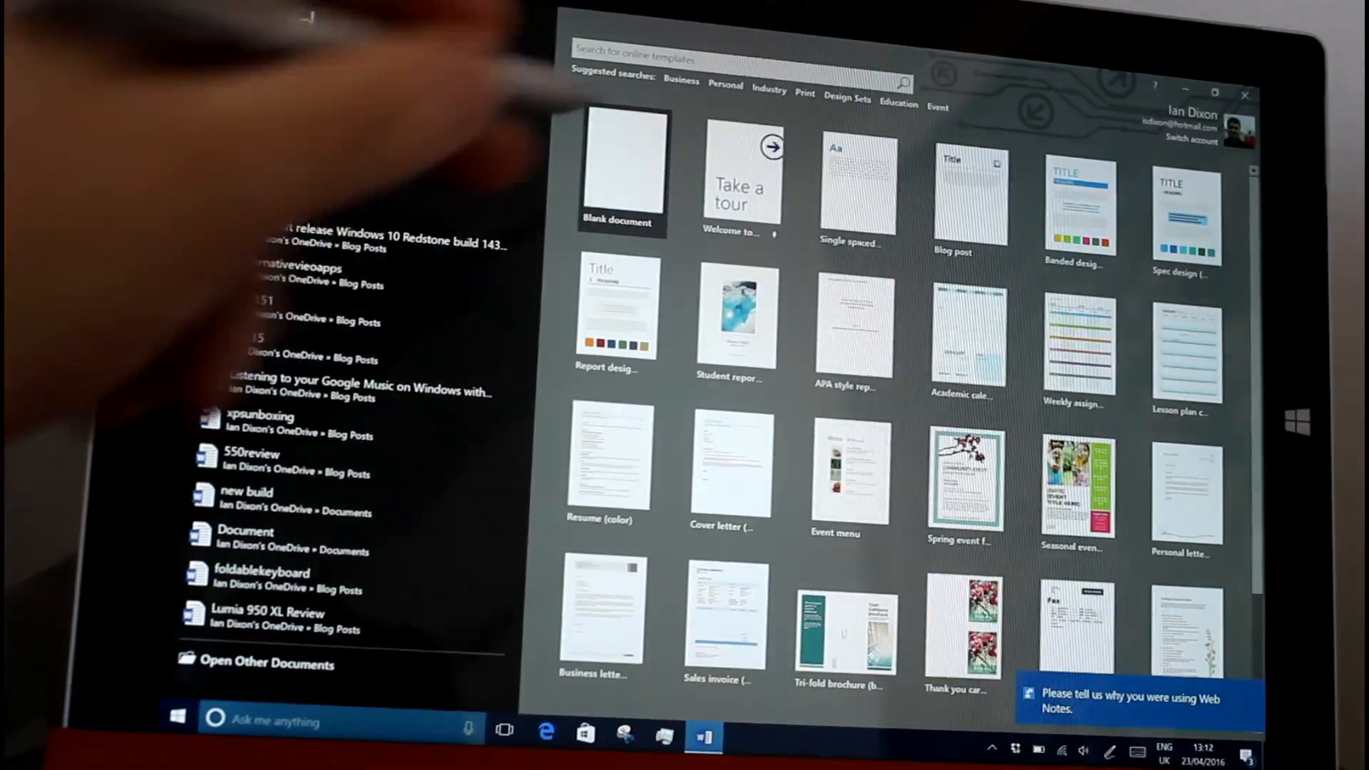
Close the Word 2016 window to return to the desktop.
{"action": "left_click", "coordinate": [619, 162]}
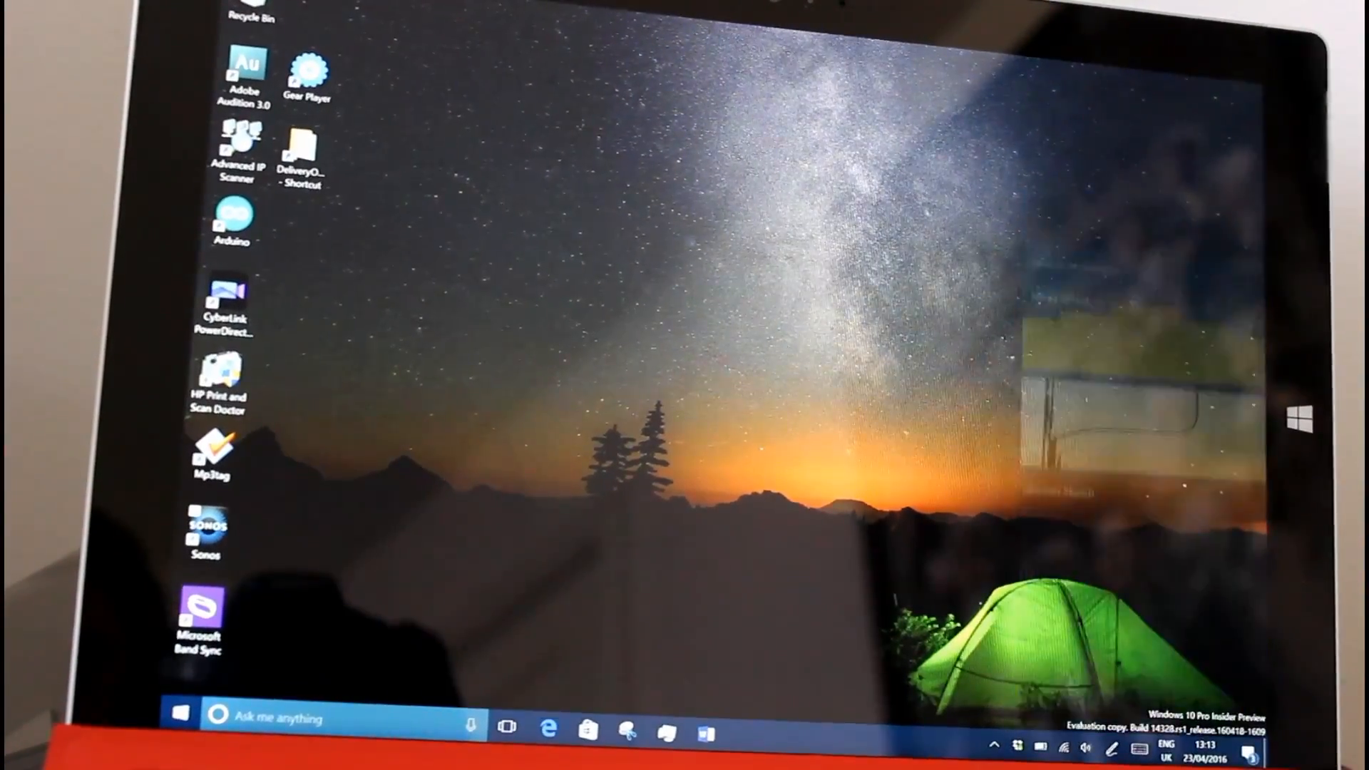
Open Start, show and hide the shortcut names, and scroll through the menu.
{"action": "left_click", "coordinate": [180, 717]}
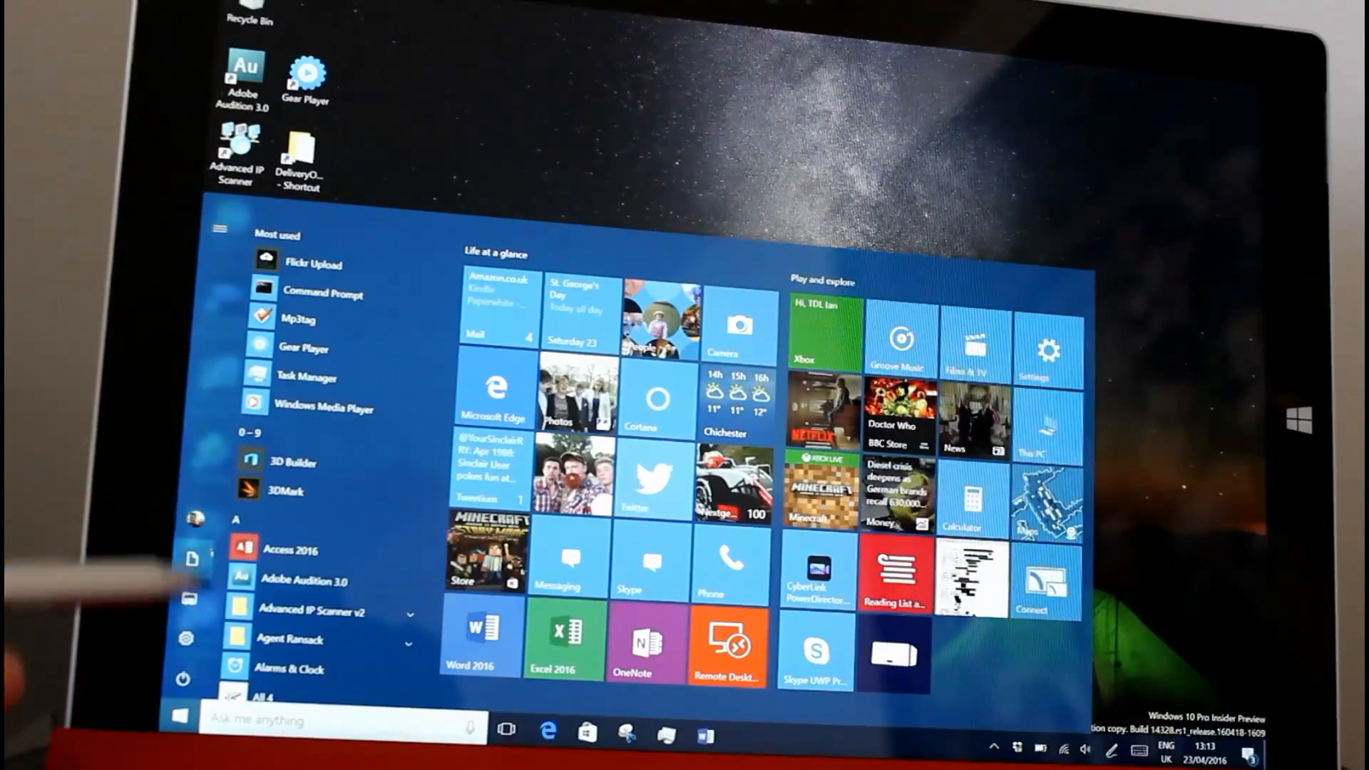
{"action": "left_click", "coordinate": [221, 229]}
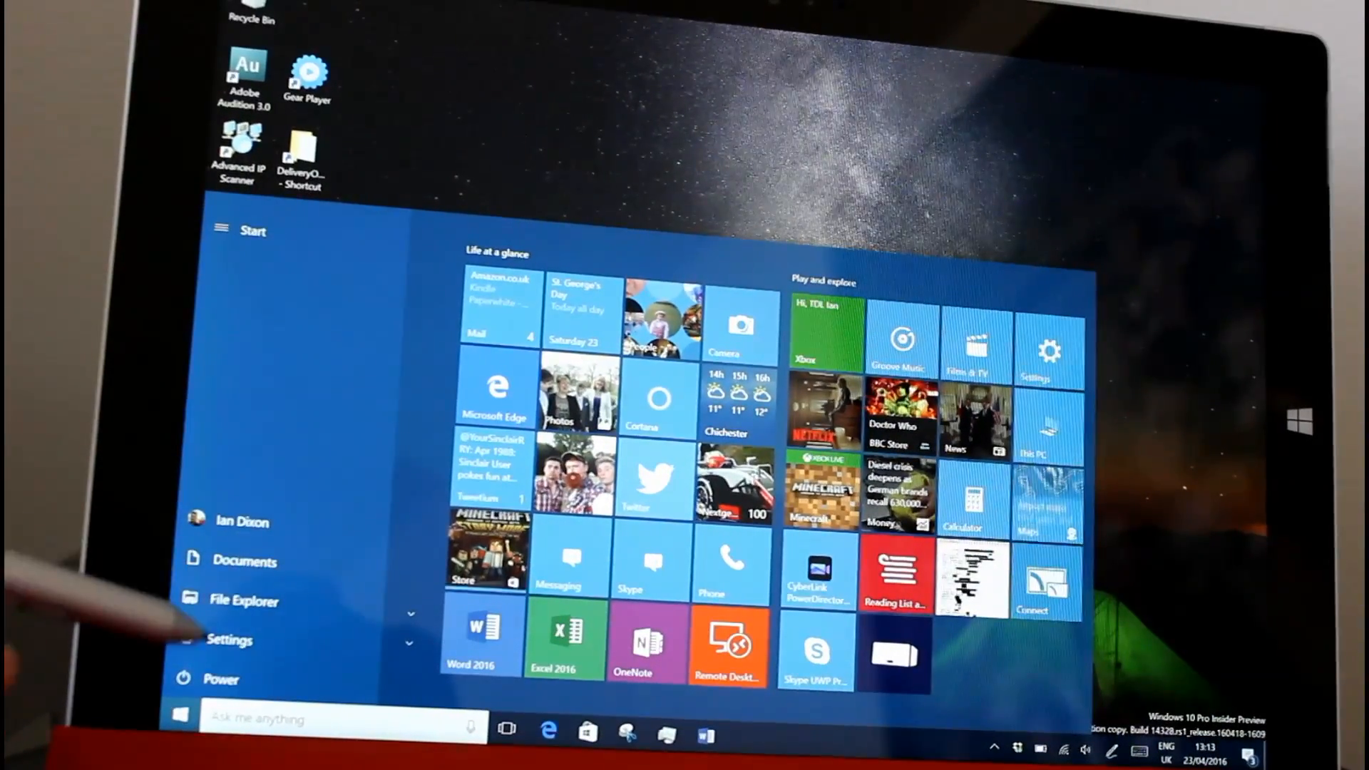
{"action": "left_click", "coordinate": [221, 230]}
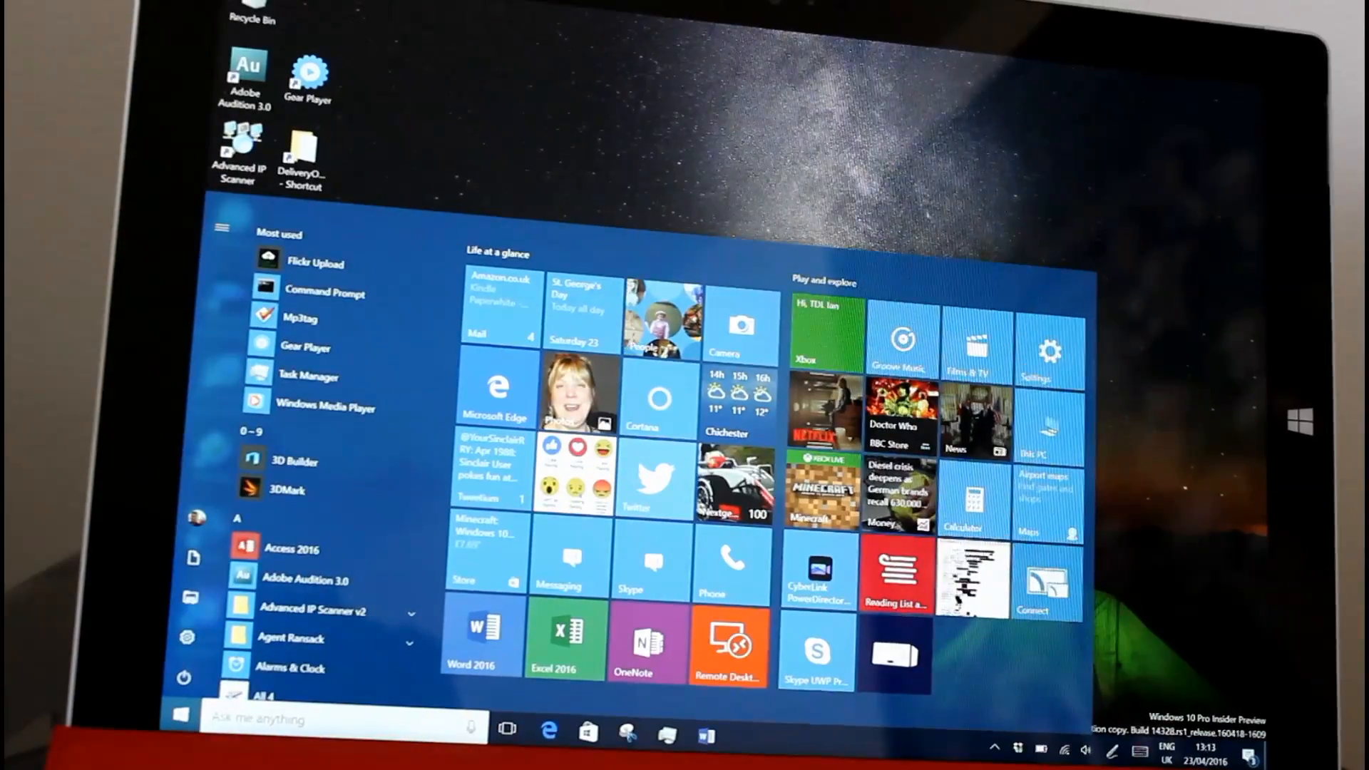
{"action": "scroll", "scroll_direction": "down", "scroll_amount": 3}
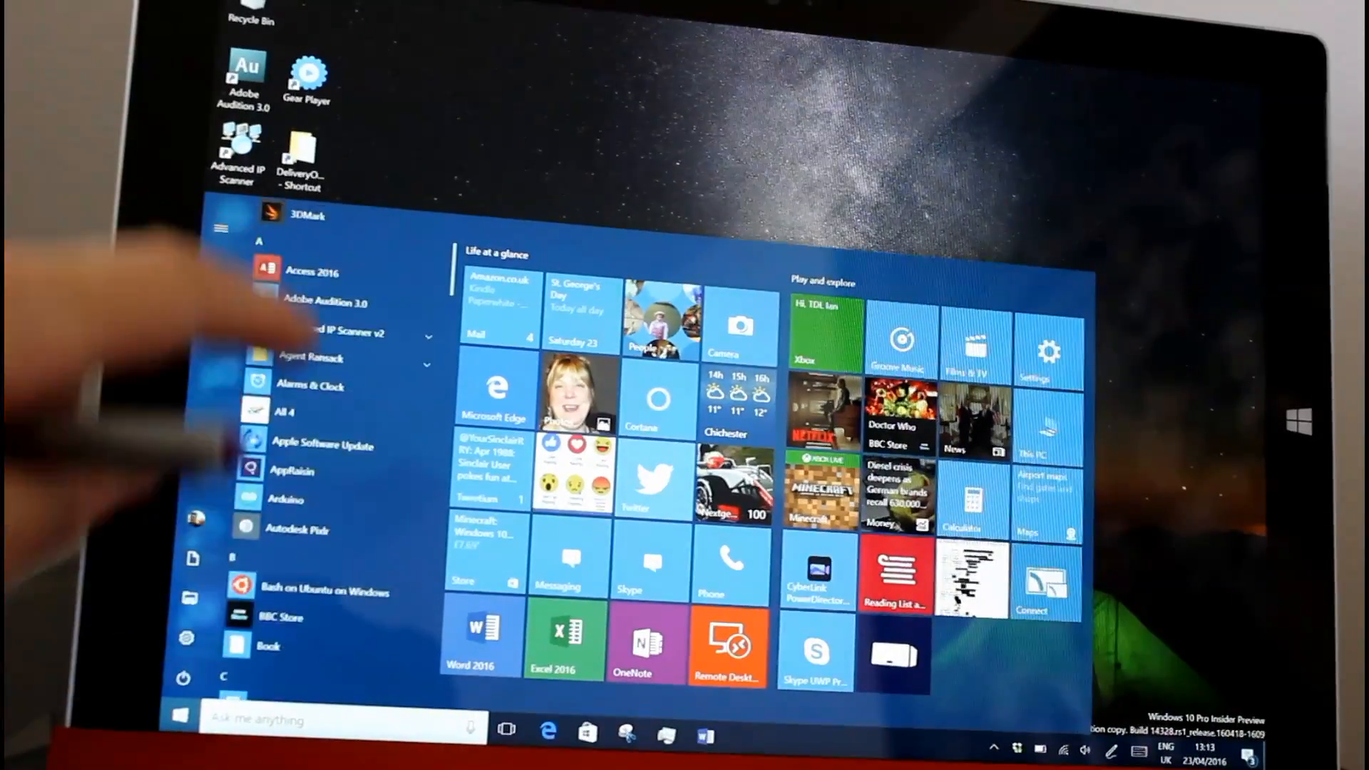
{"action": "scroll", "scroll_direction": "up", "scroll_amount": 3}
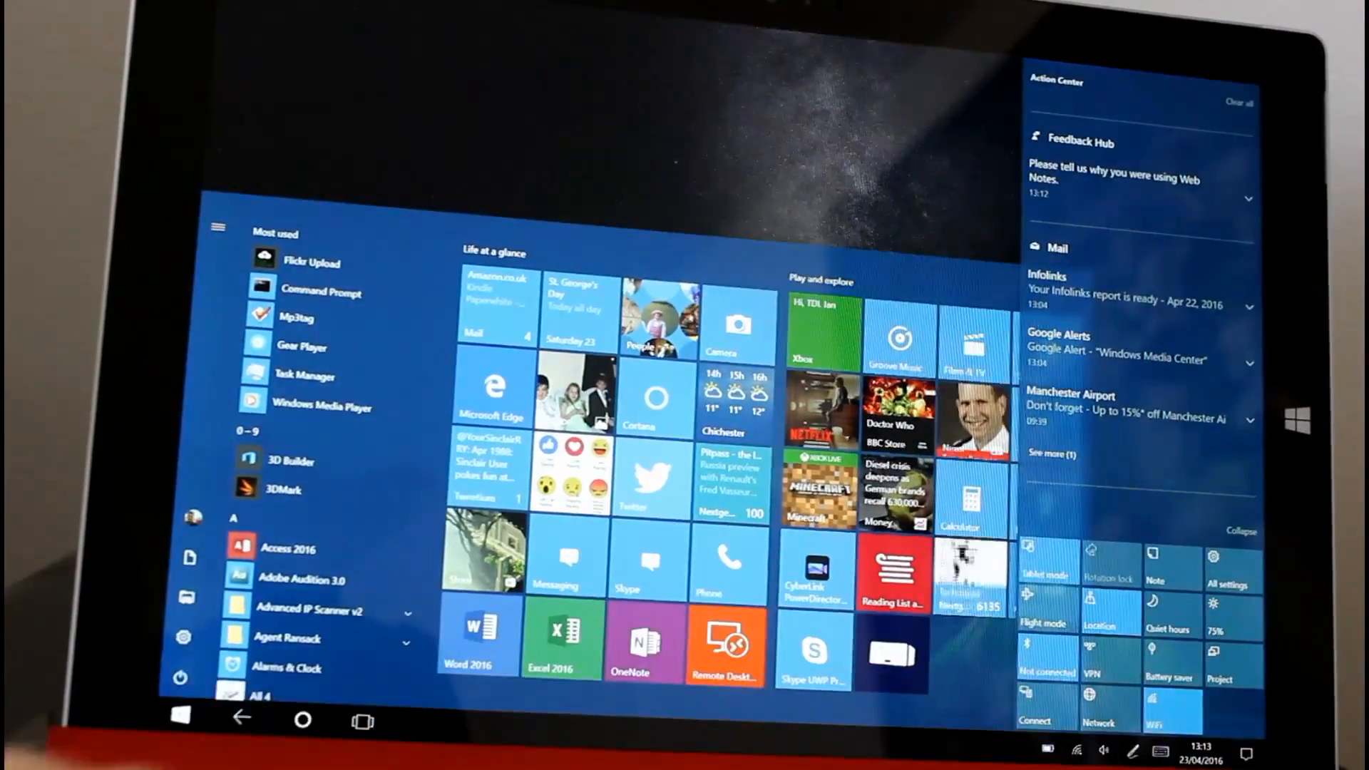
Switch to tablet mode and toggle the Start navigation pane open and back to tiles.
{"action": "left_click", "coordinate": [217, 226]}
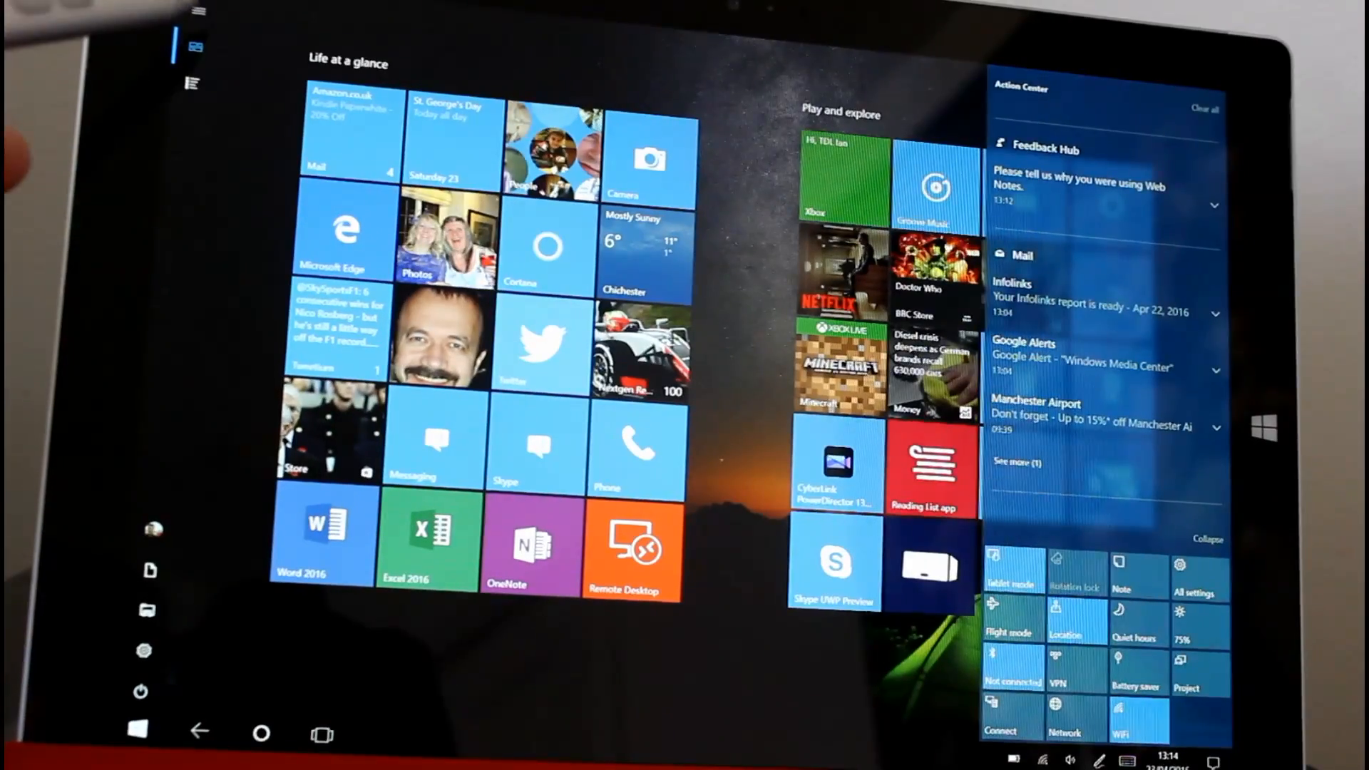
{"action": "left_click", "coordinate": [198, 13]}
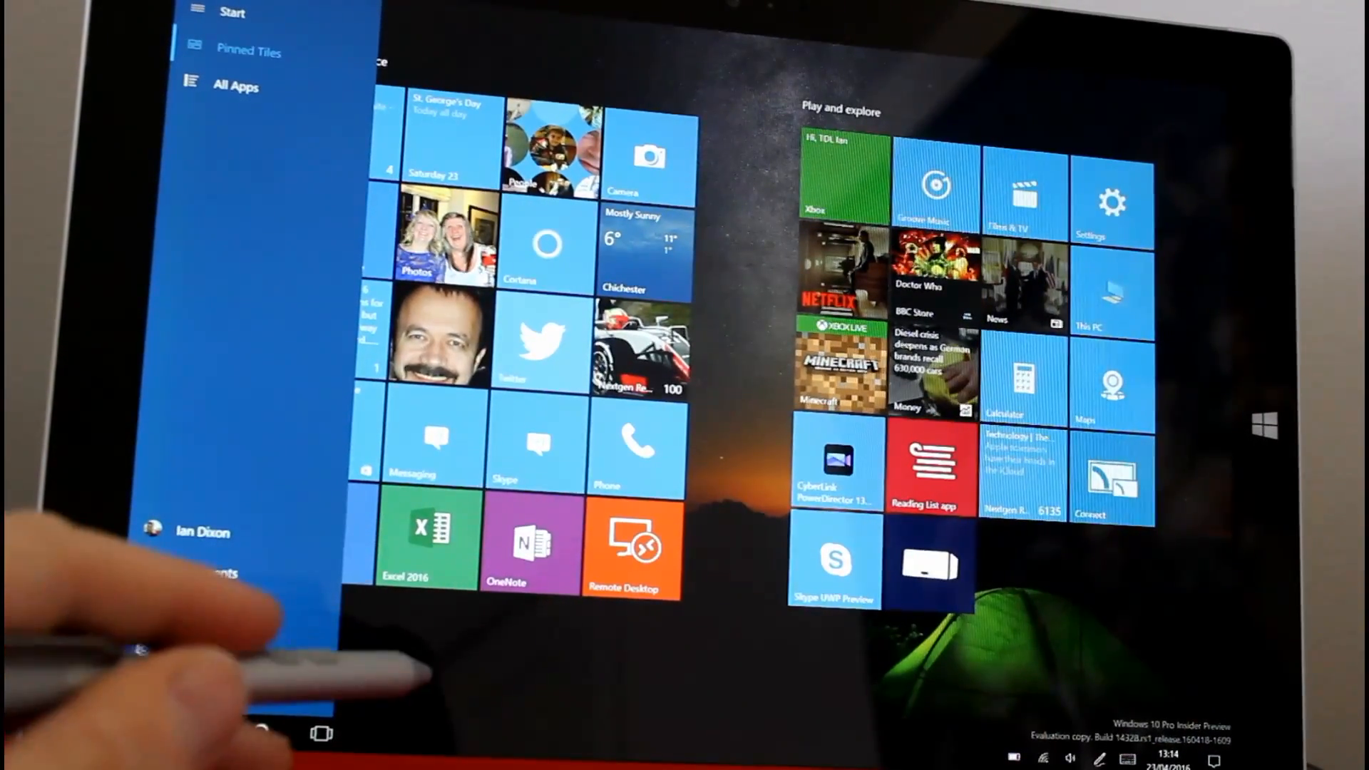
{"action": "left_click", "coordinate": [198, 12]}
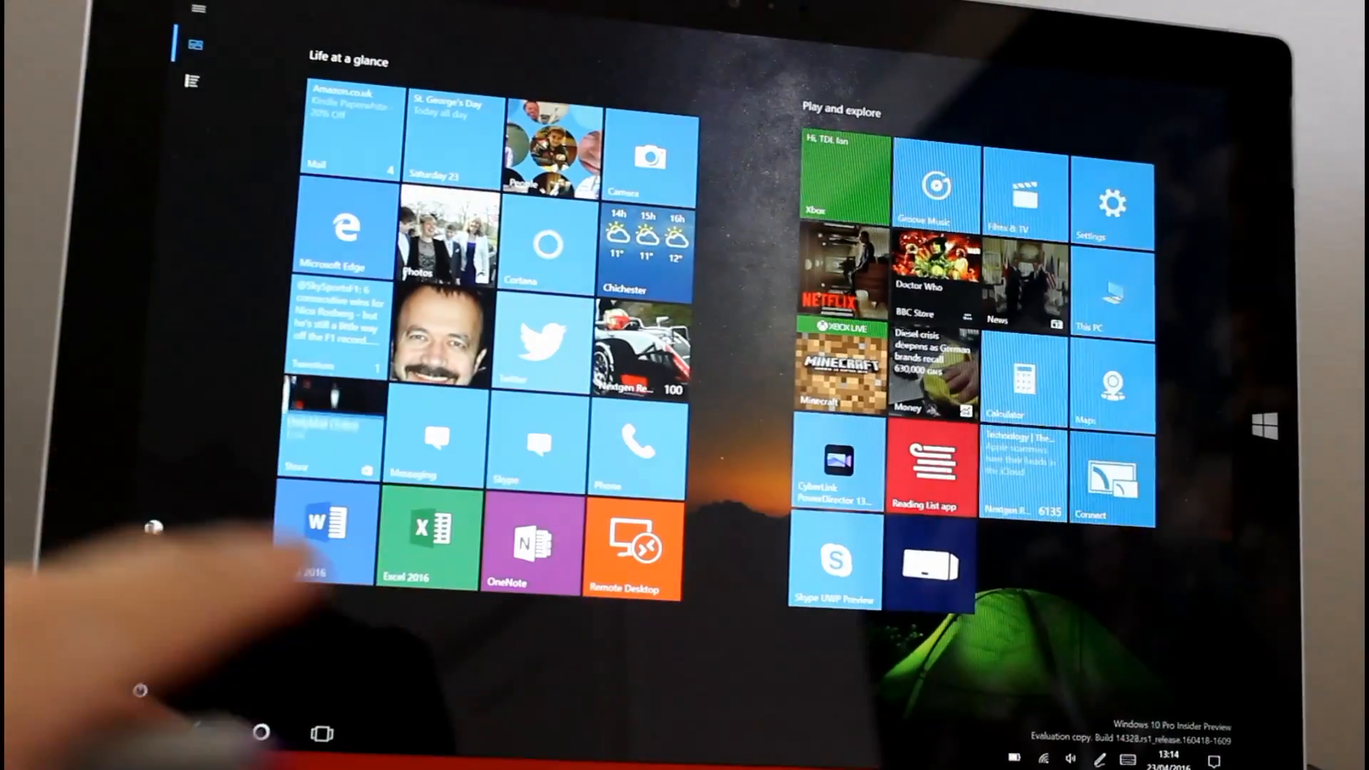
Scroll through the full list of installed apps, then reach Personalisation settings.
{"action": "left_click", "coordinate": [191, 81]}
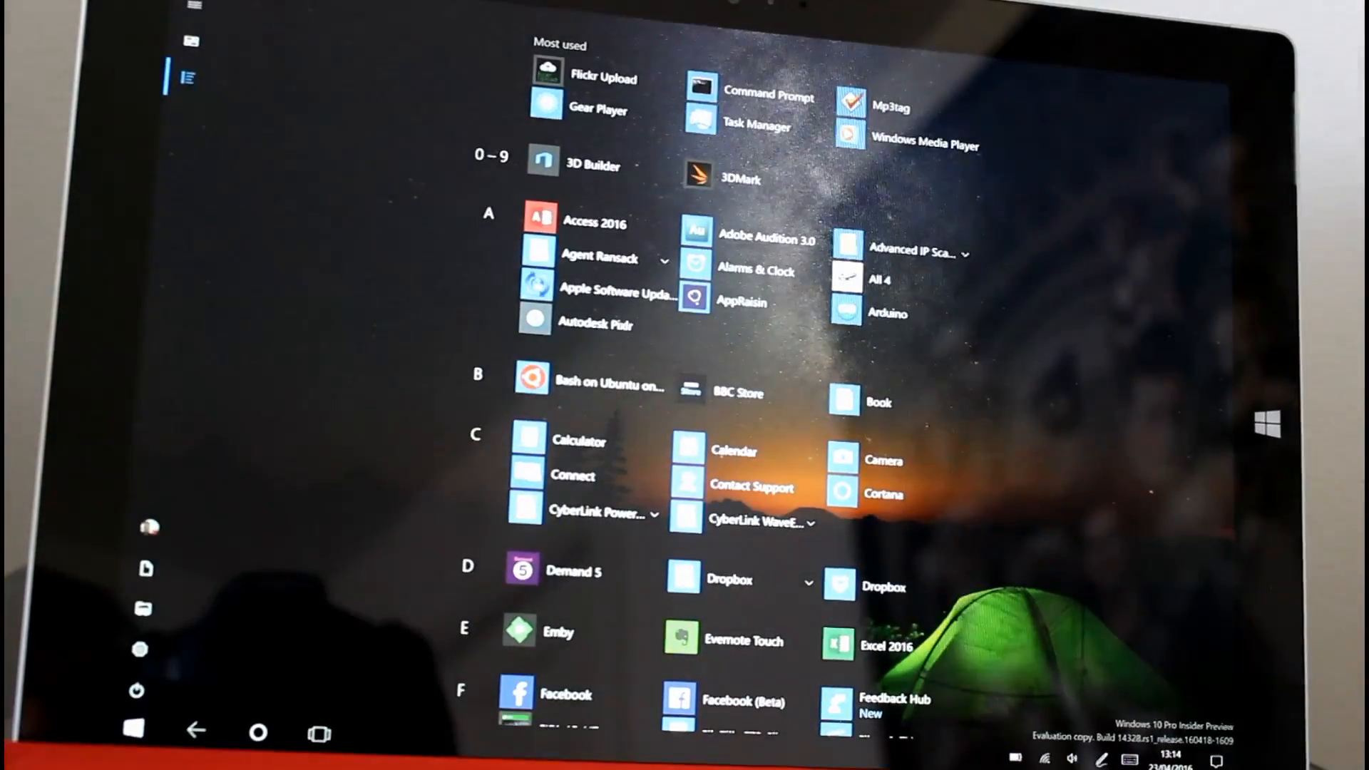
{"action": "scroll", "scroll_direction": "down", "scroll_amount": 3}
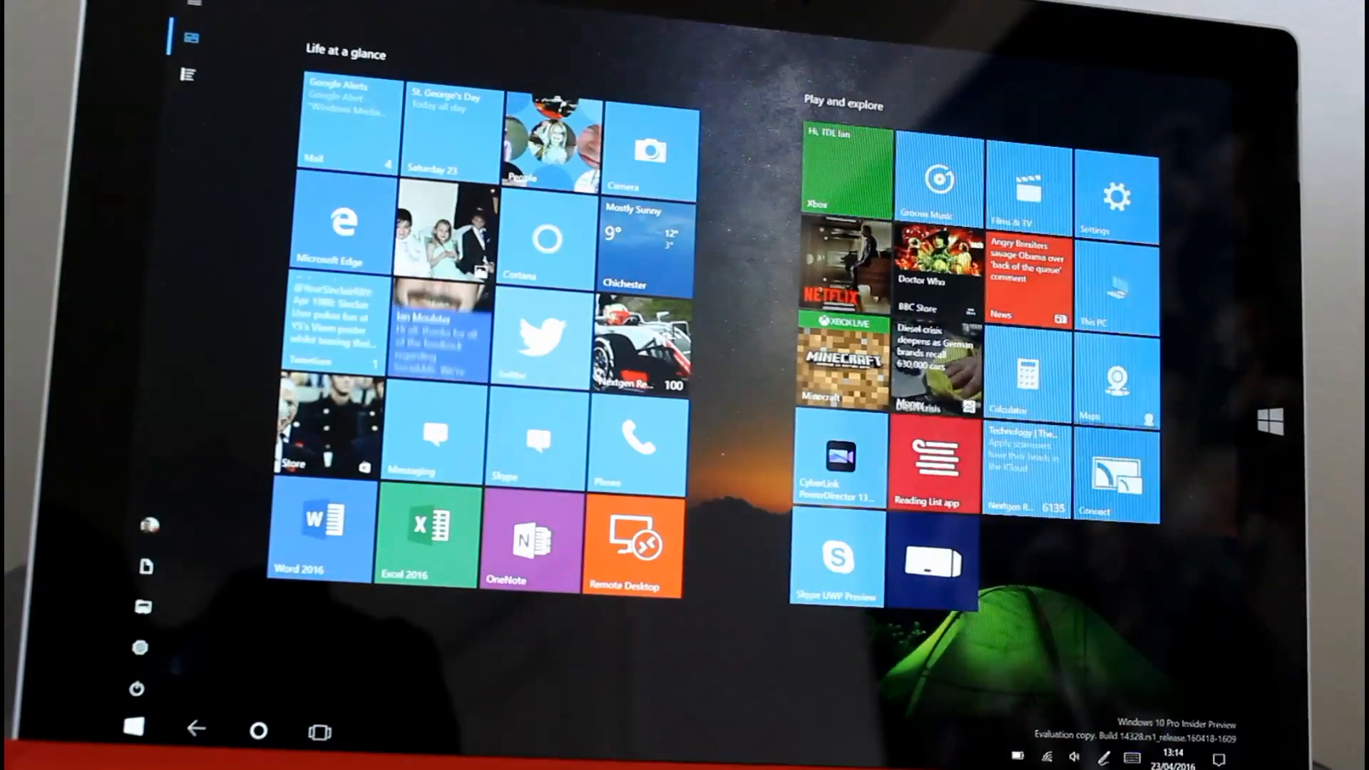
{"action": "left_click", "coordinate": [187, 76]}
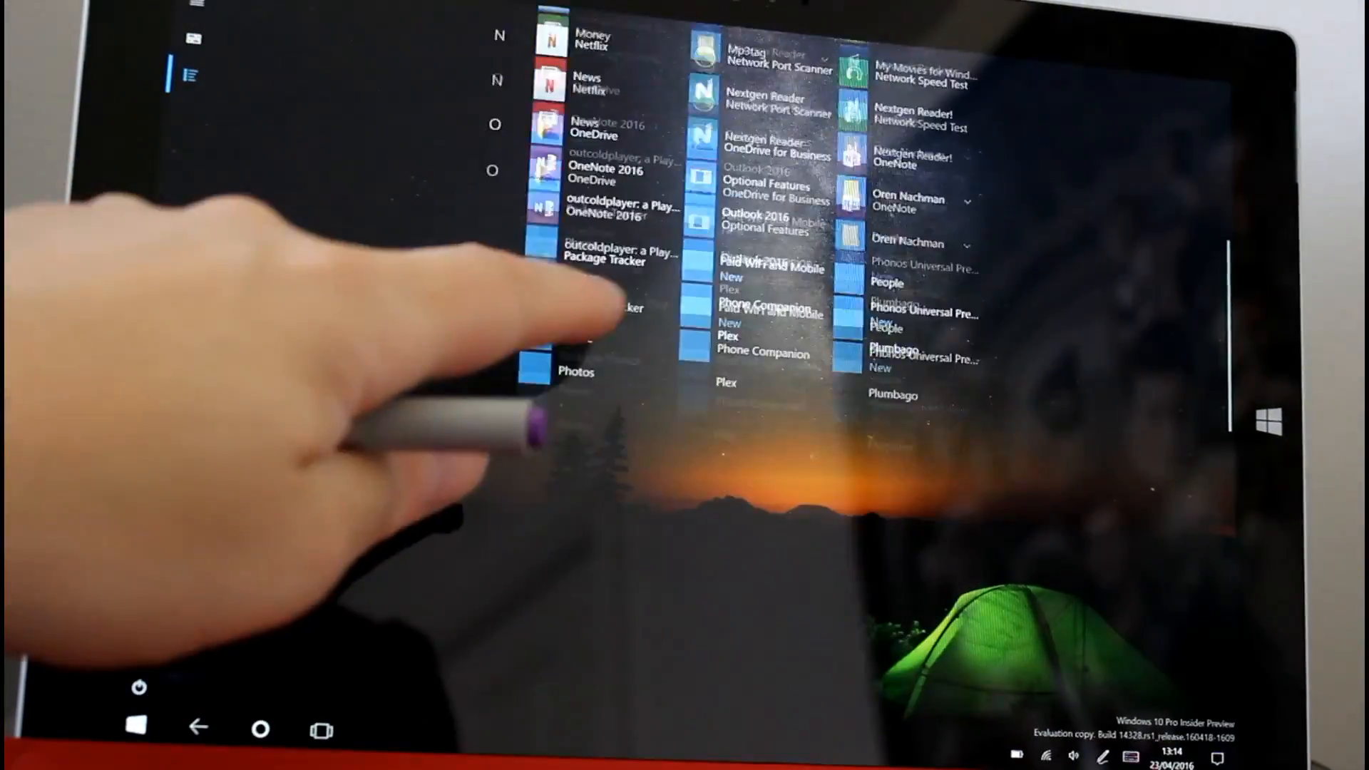
{"action": "scroll", "scroll_direction": "down", "scroll_amount": 3}
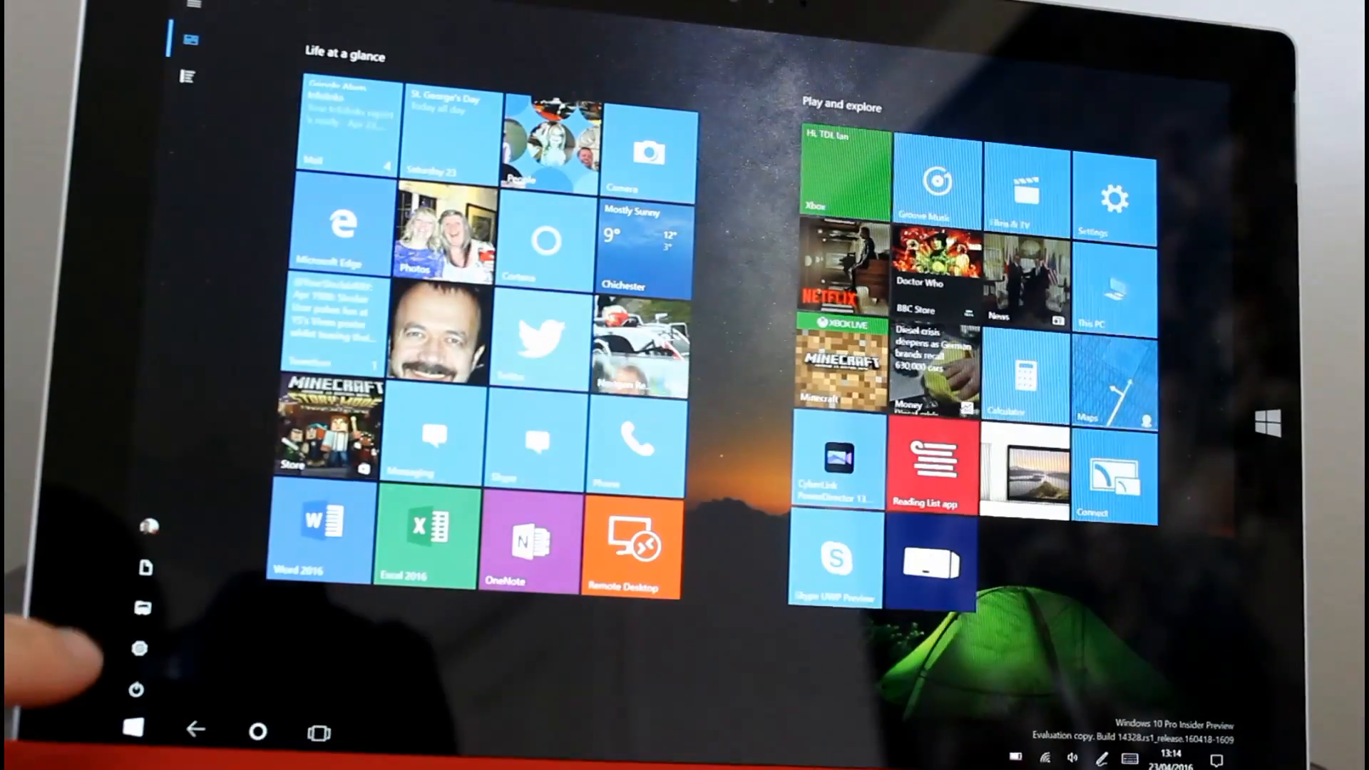
{"action": "left_click", "coordinate": [133, 731]}
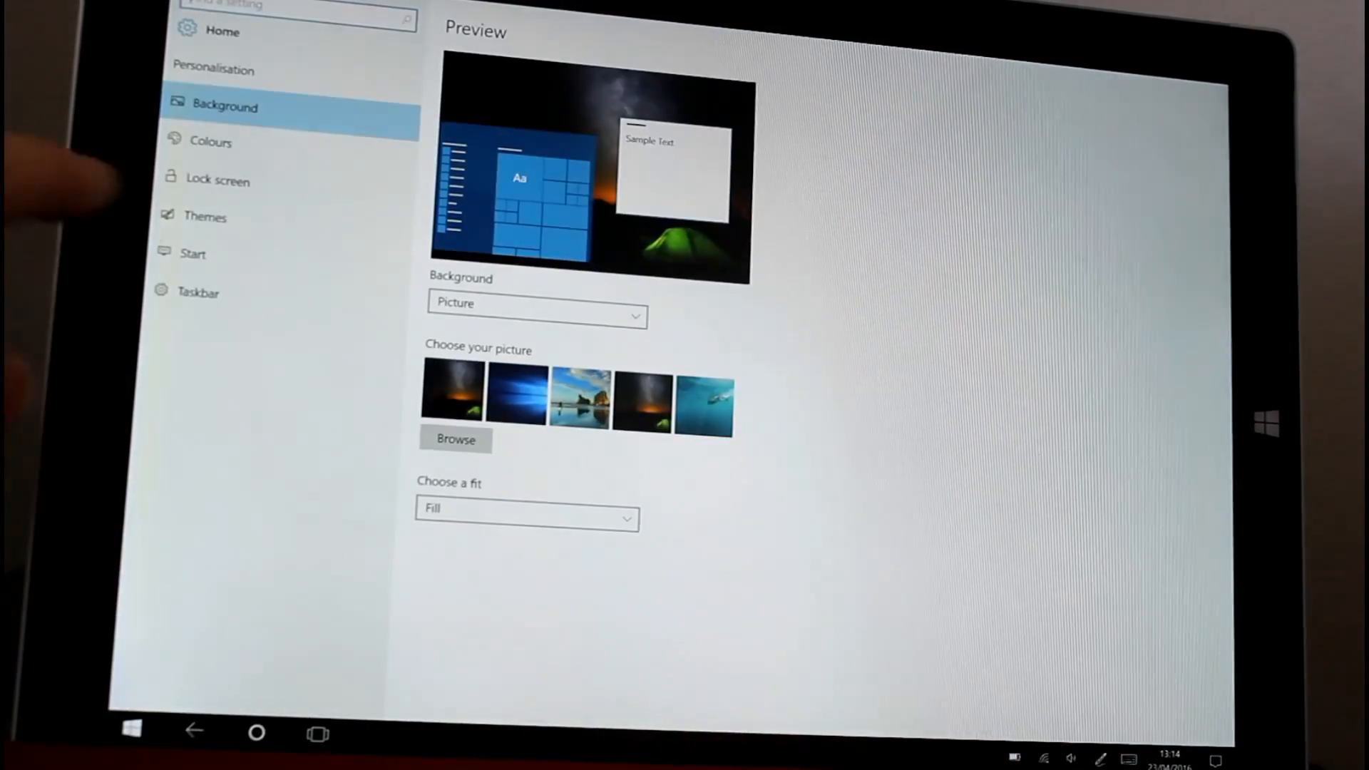
View Themes, Start options and the folders-on-Start list, then return to Settings home.
{"action": "left_click", "coordinate": [204, 215]}
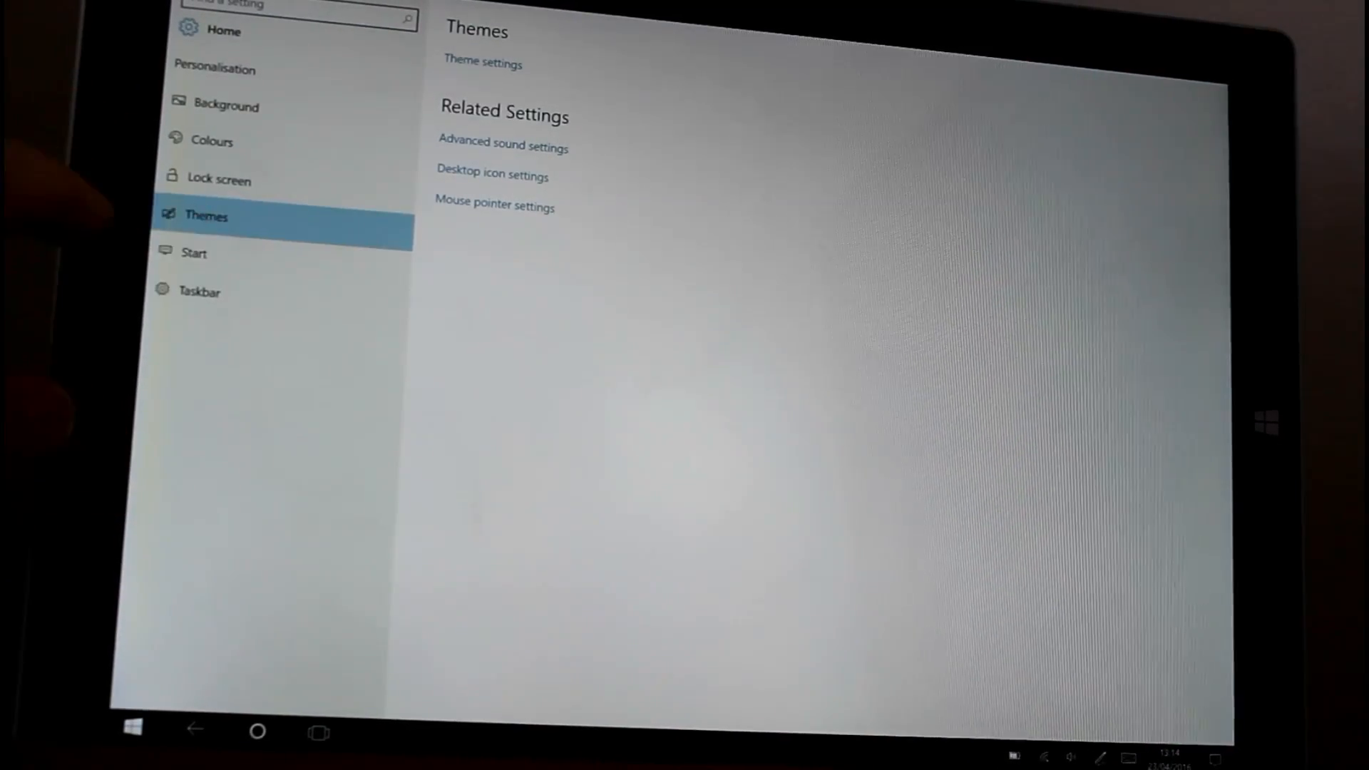
{"action": "left_click", "coordinate": [194, 253]}
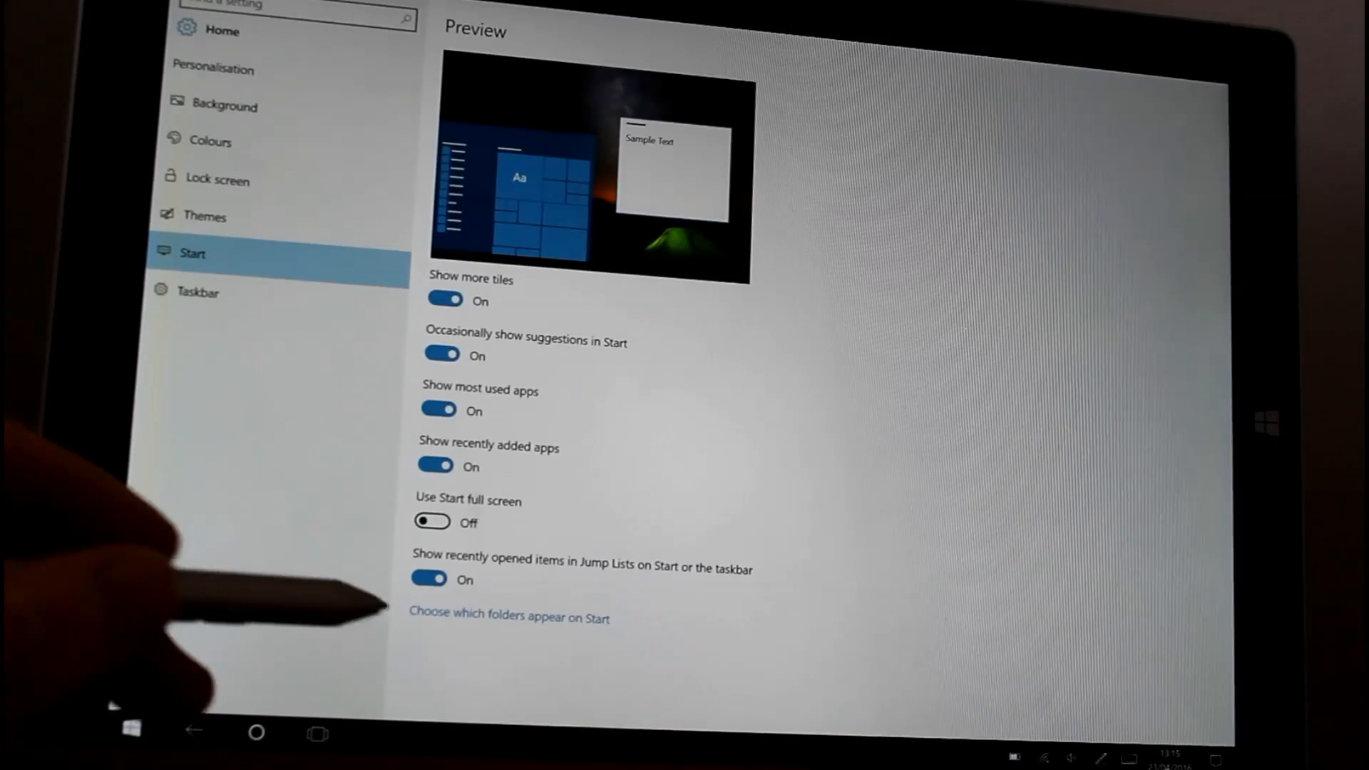
{"action": "left_click", "coordinate": [509, 615]}
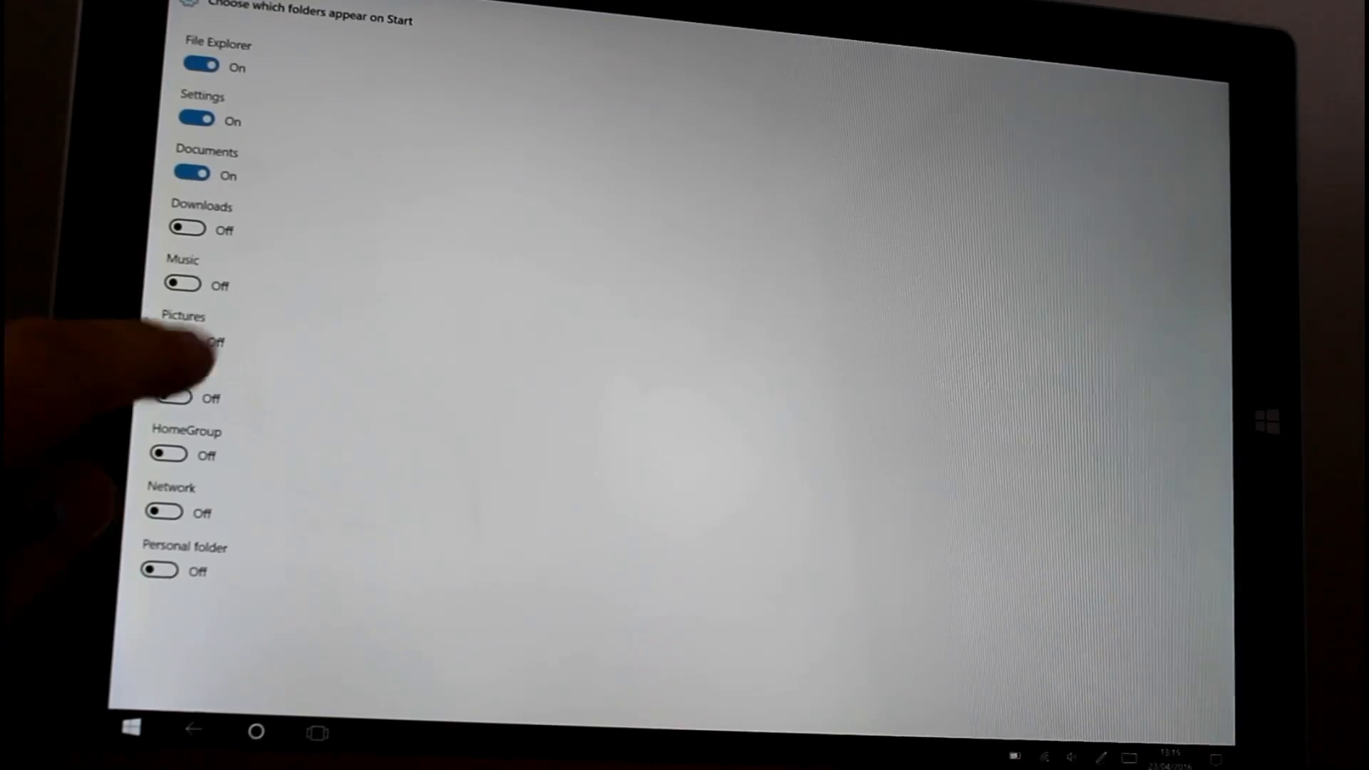
{"action": "left_click", "coordinate": [129, 731]}
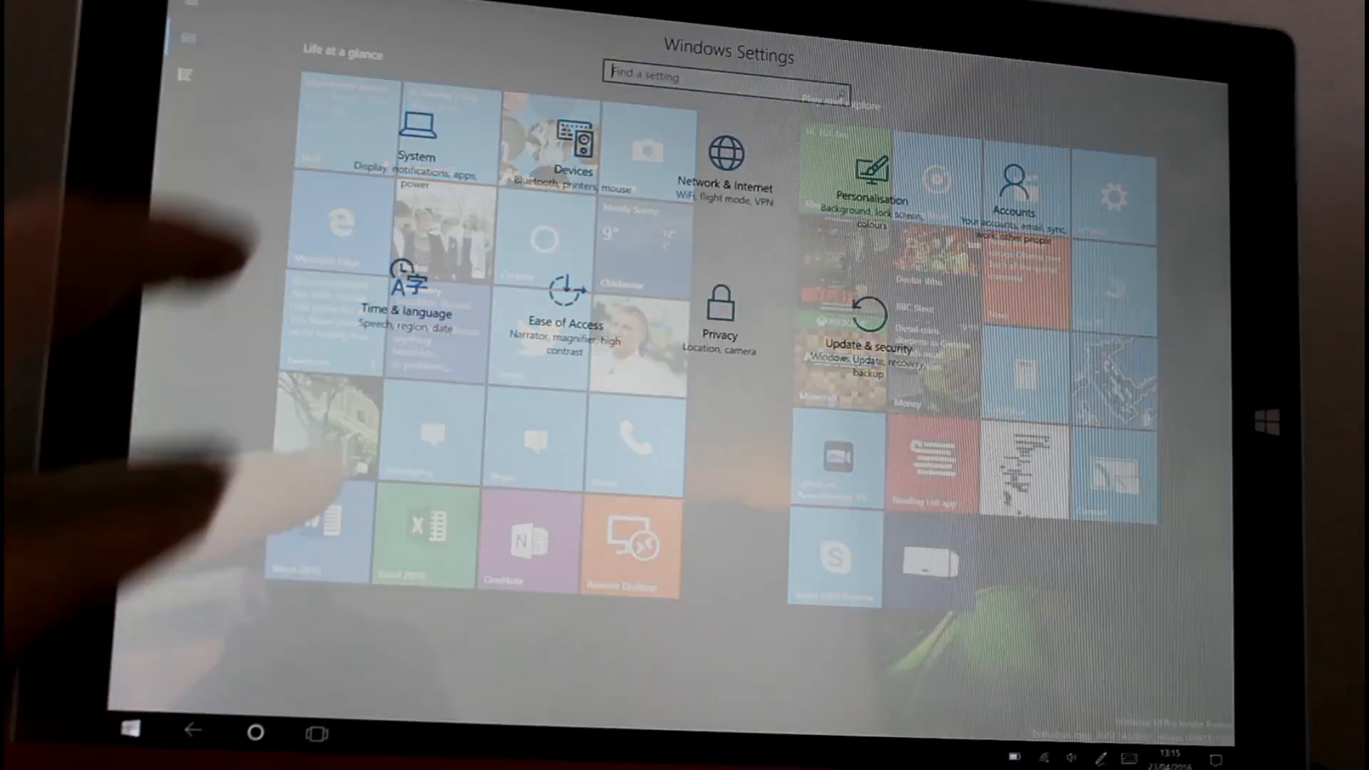
Open System settings and view the Display and Tablet mode pages.
{"action": "left_click", "coordinate": [417, 140]}
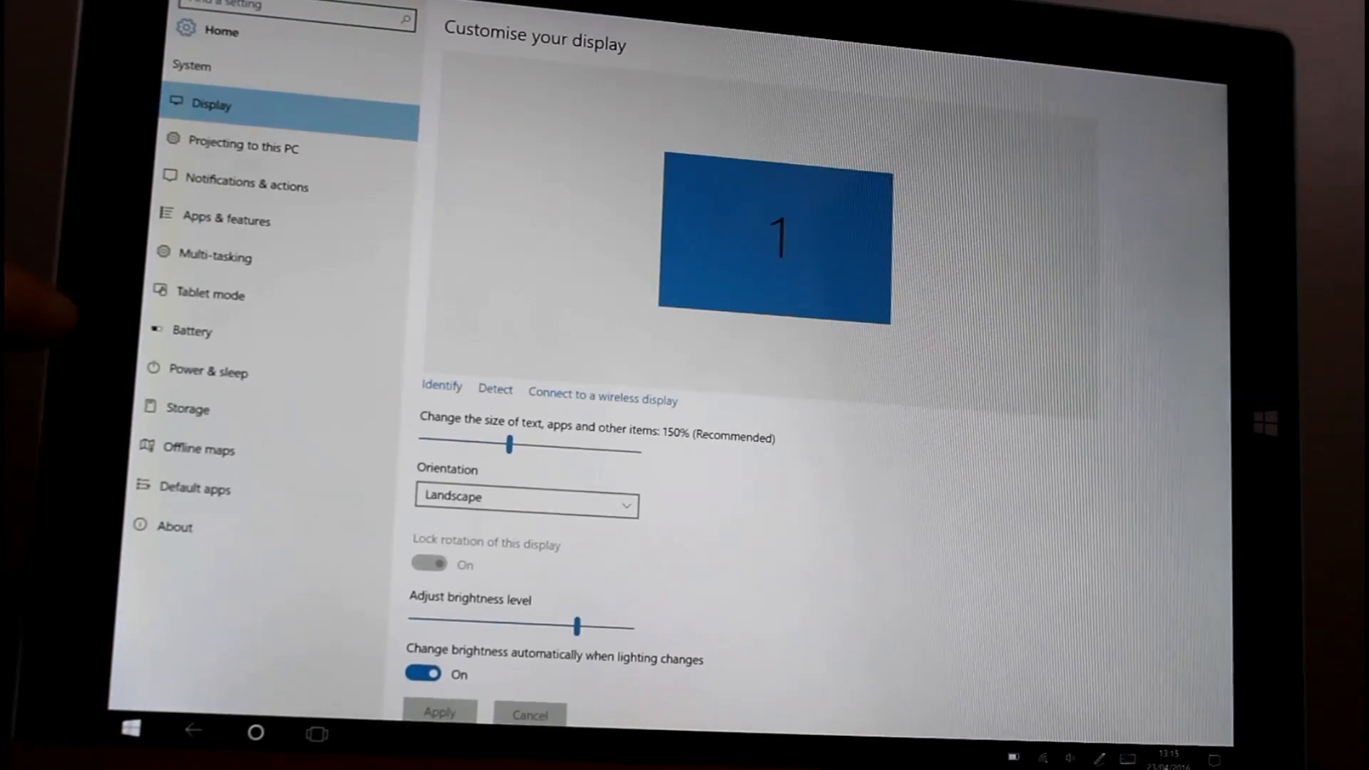
{"action": "left_click", "coordinate": [210, 295]}
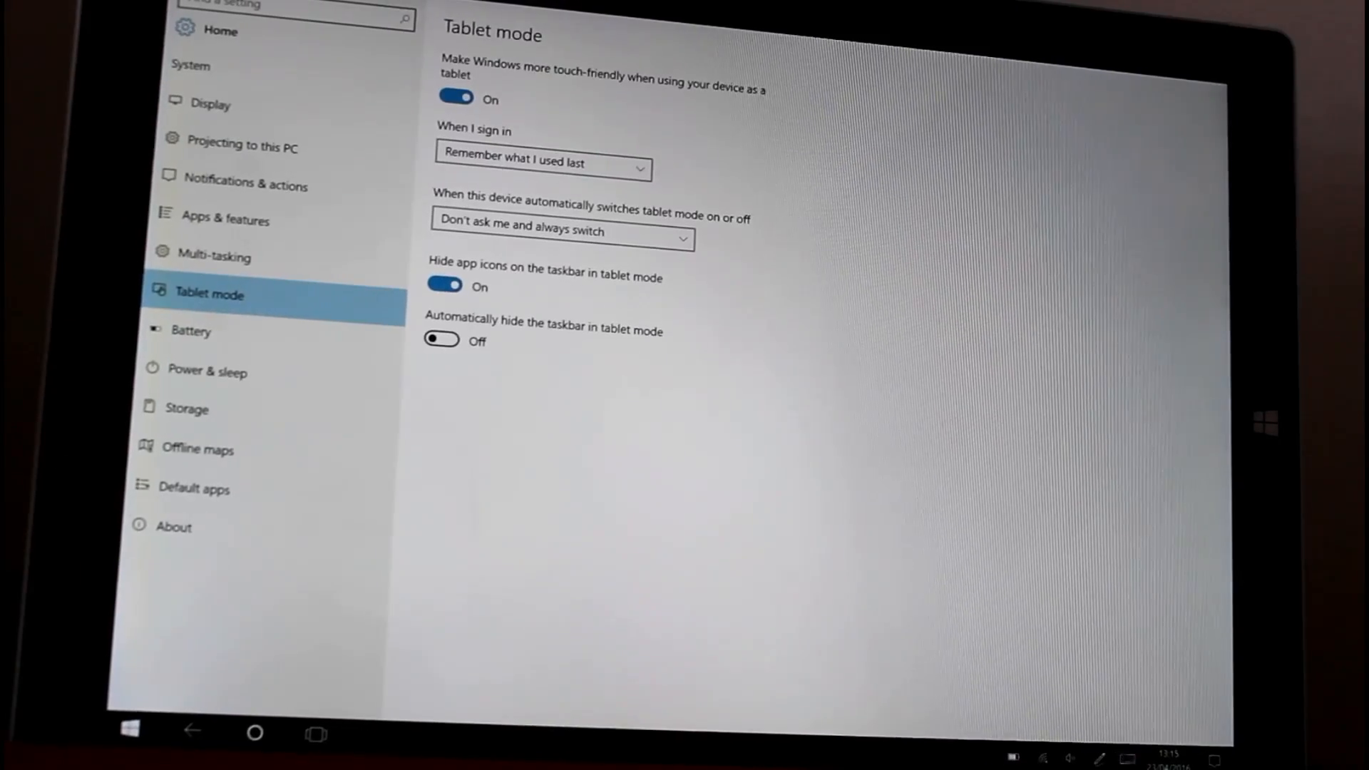
{"action": "left_click", "coordinate": [441, 339]}
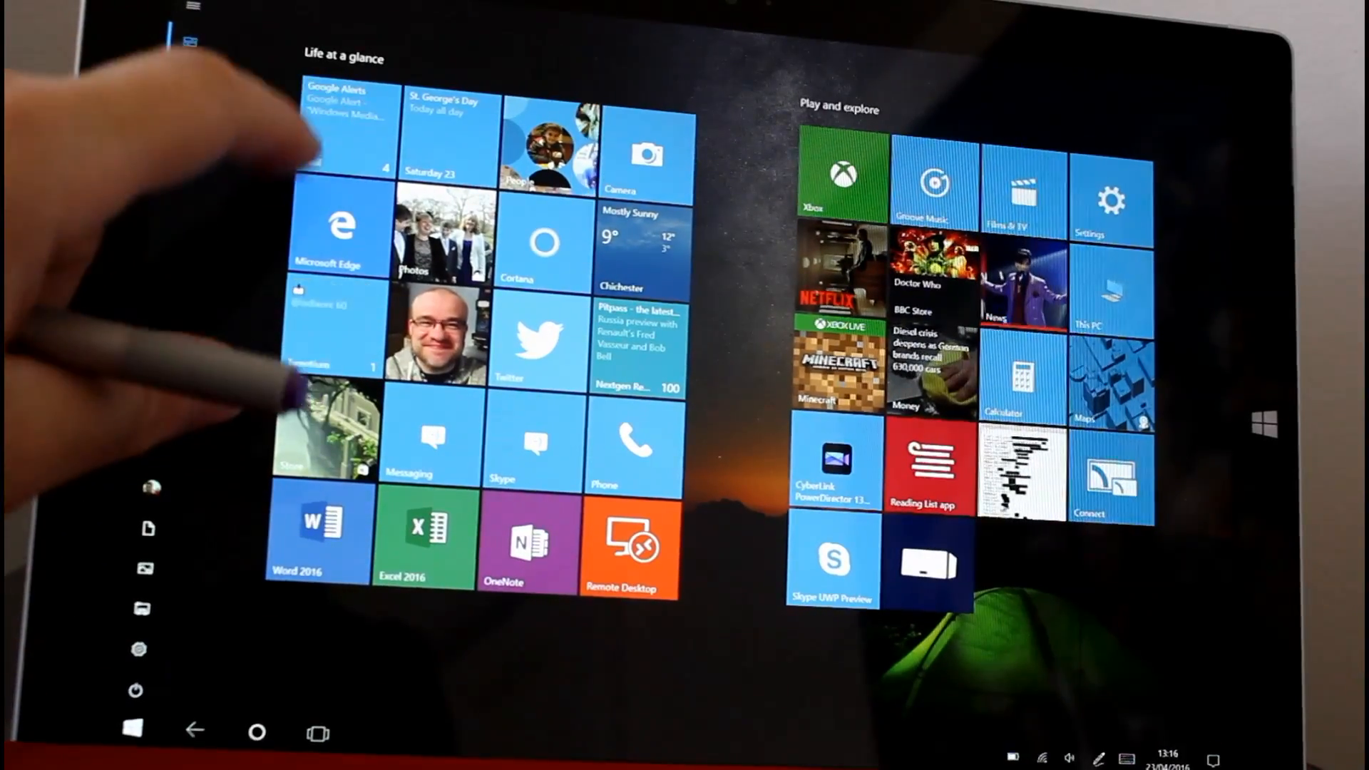
Launch the Photos app from its Start menu tile.
{"action": "left_click", "coordinate": [436, 236]}
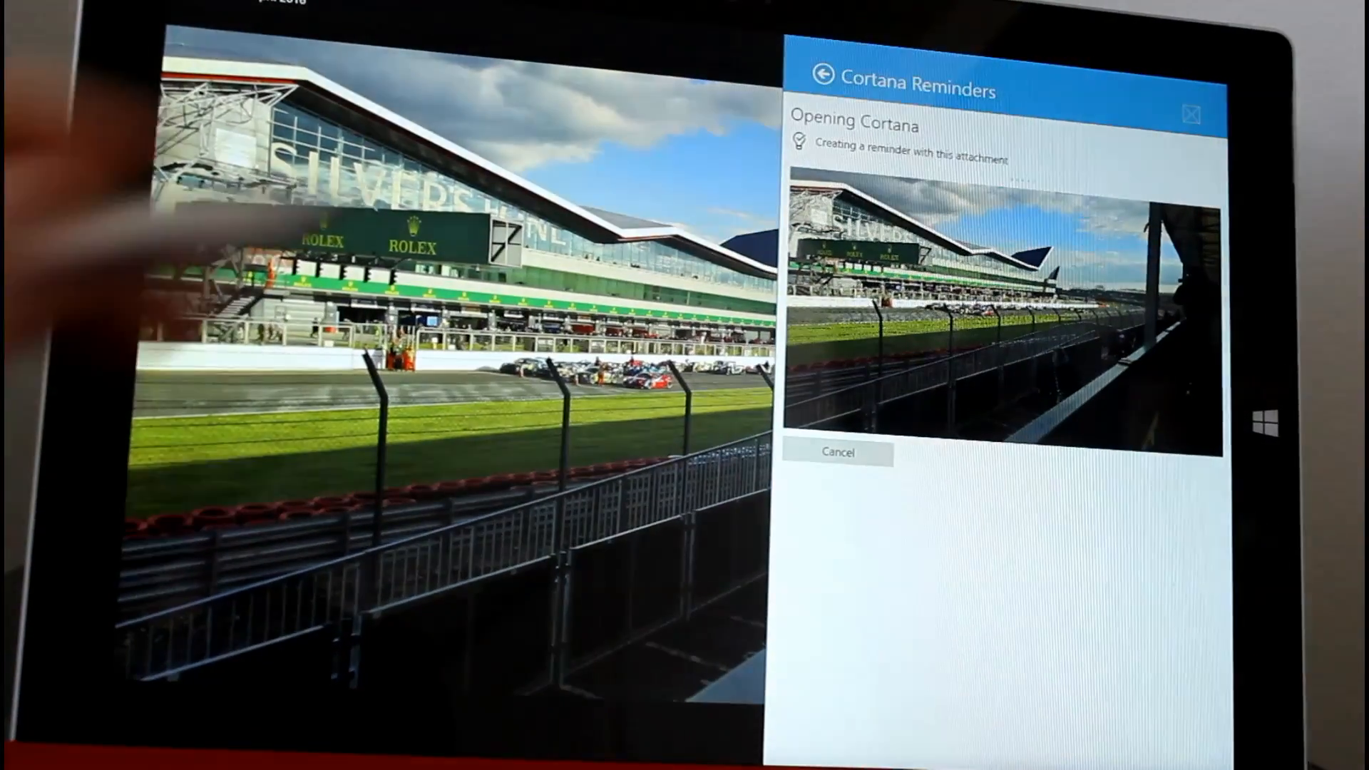
Start a Cortana reminder from the racetrack photo titled 'post the pc'.
{"action": "left_click", "coordinate": [837, 453]}
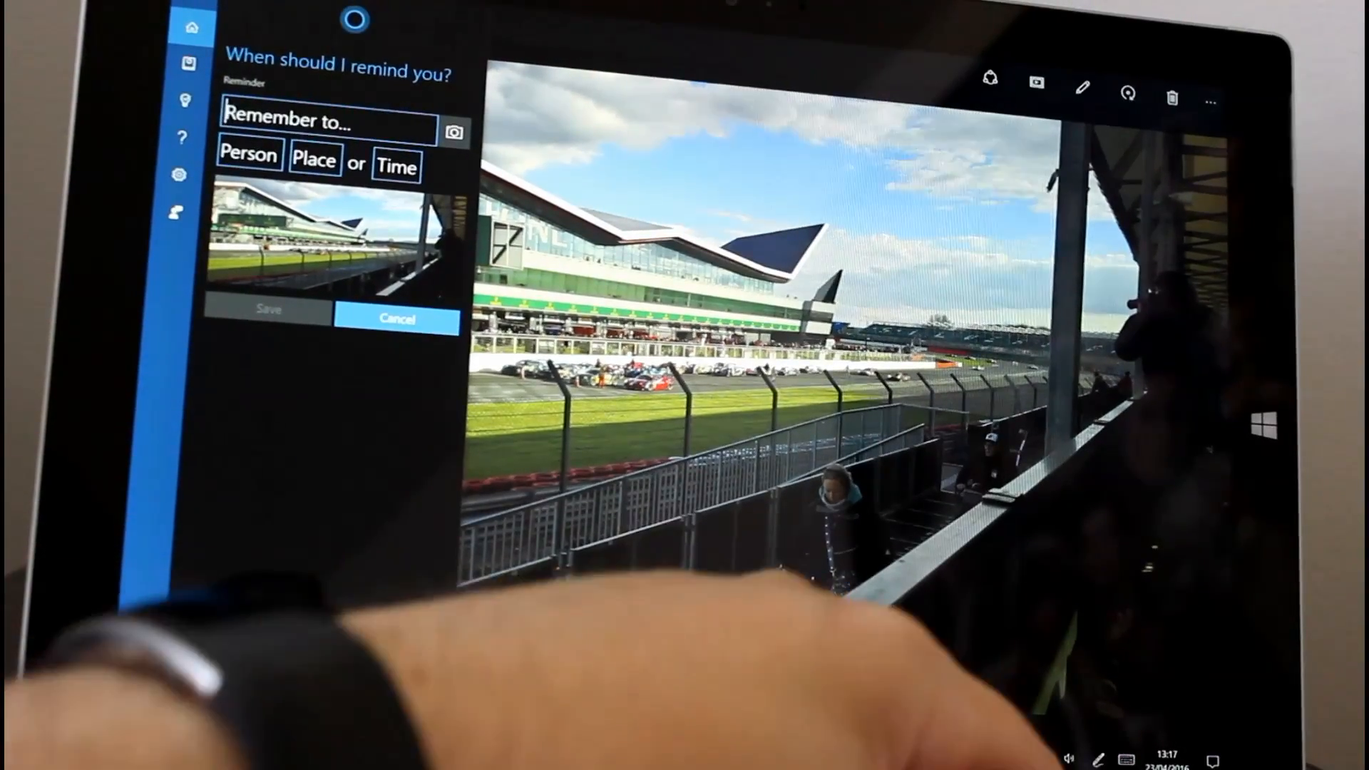
{"action": "type", "text": "post"}
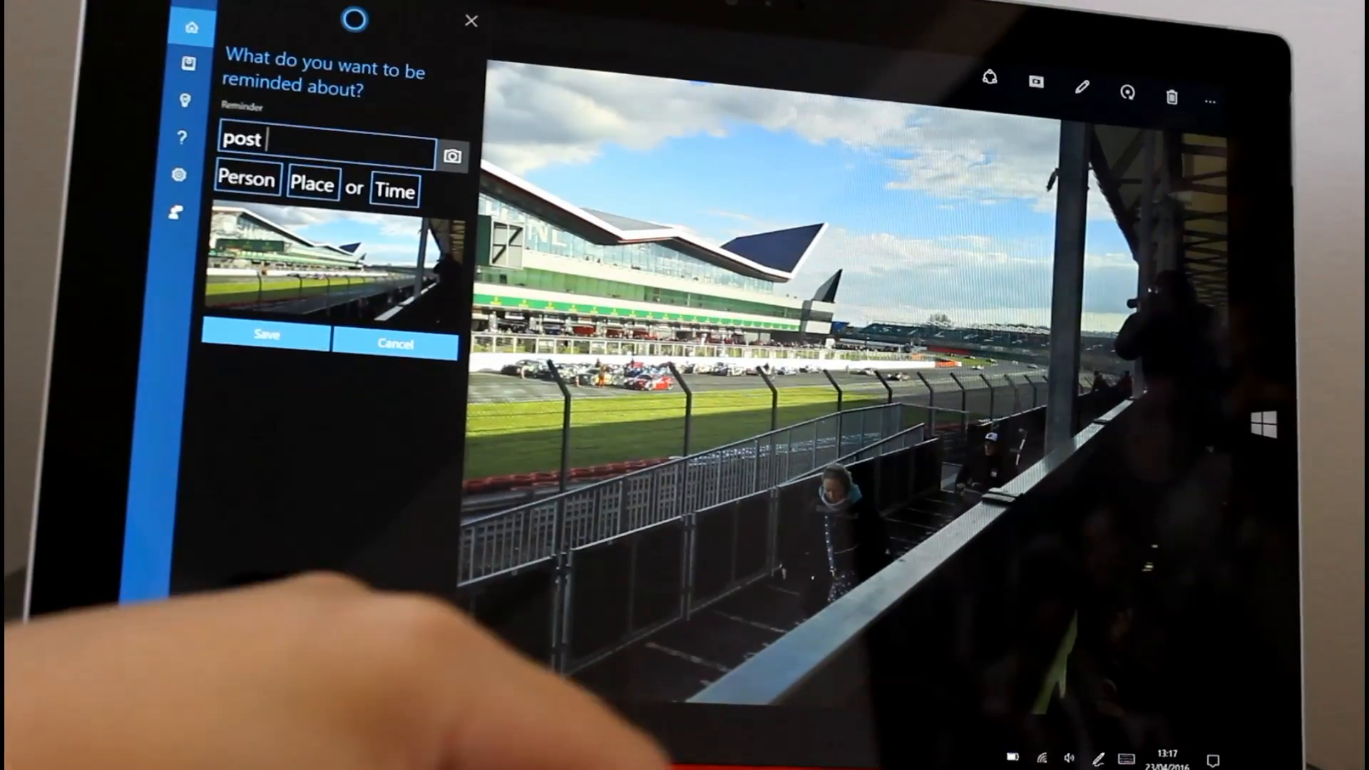
{"action": "type", "text": "the"}
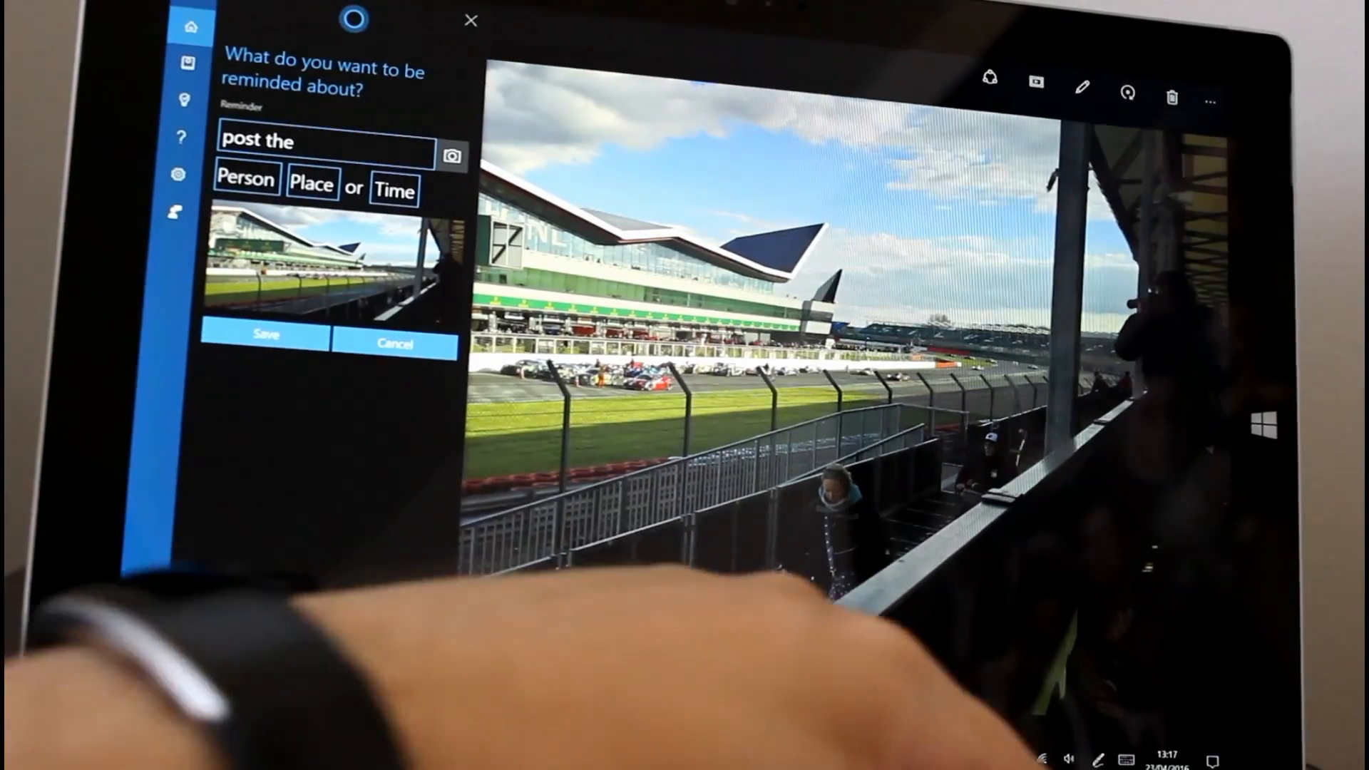
{"action": "type", "text": "pc"}
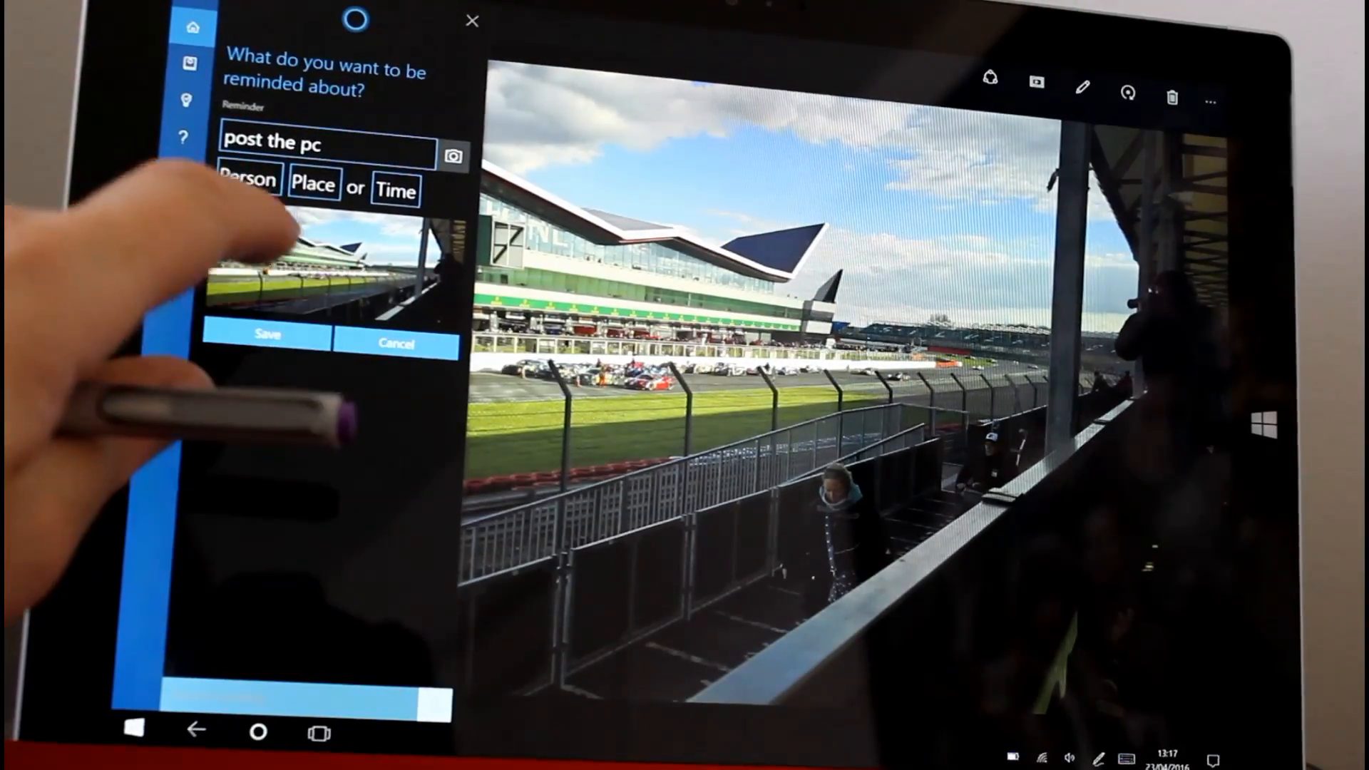
Make the reminder trigger on arriving home and save it.
{"action": "left_click", "coordinate": [314, 185]}
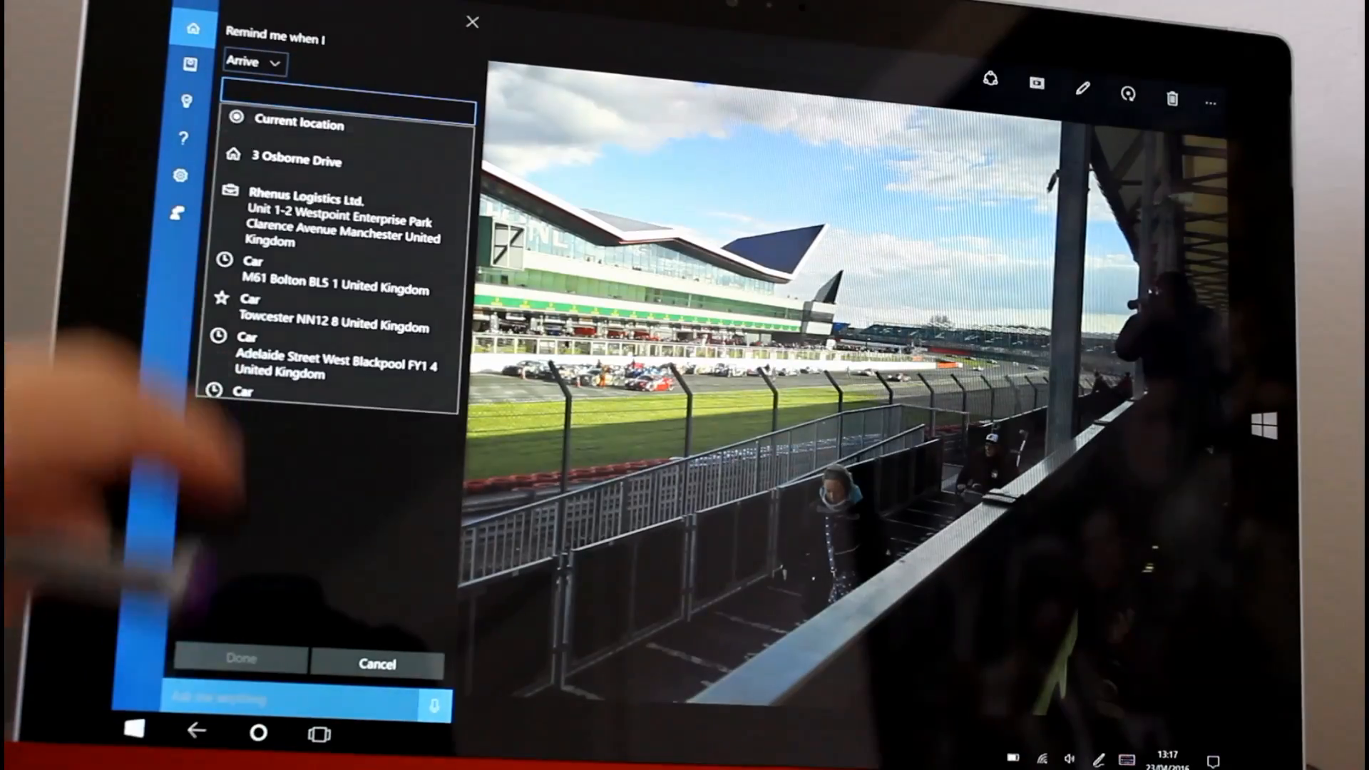
{"action": "left_click", "coordinate": [300, 94]}
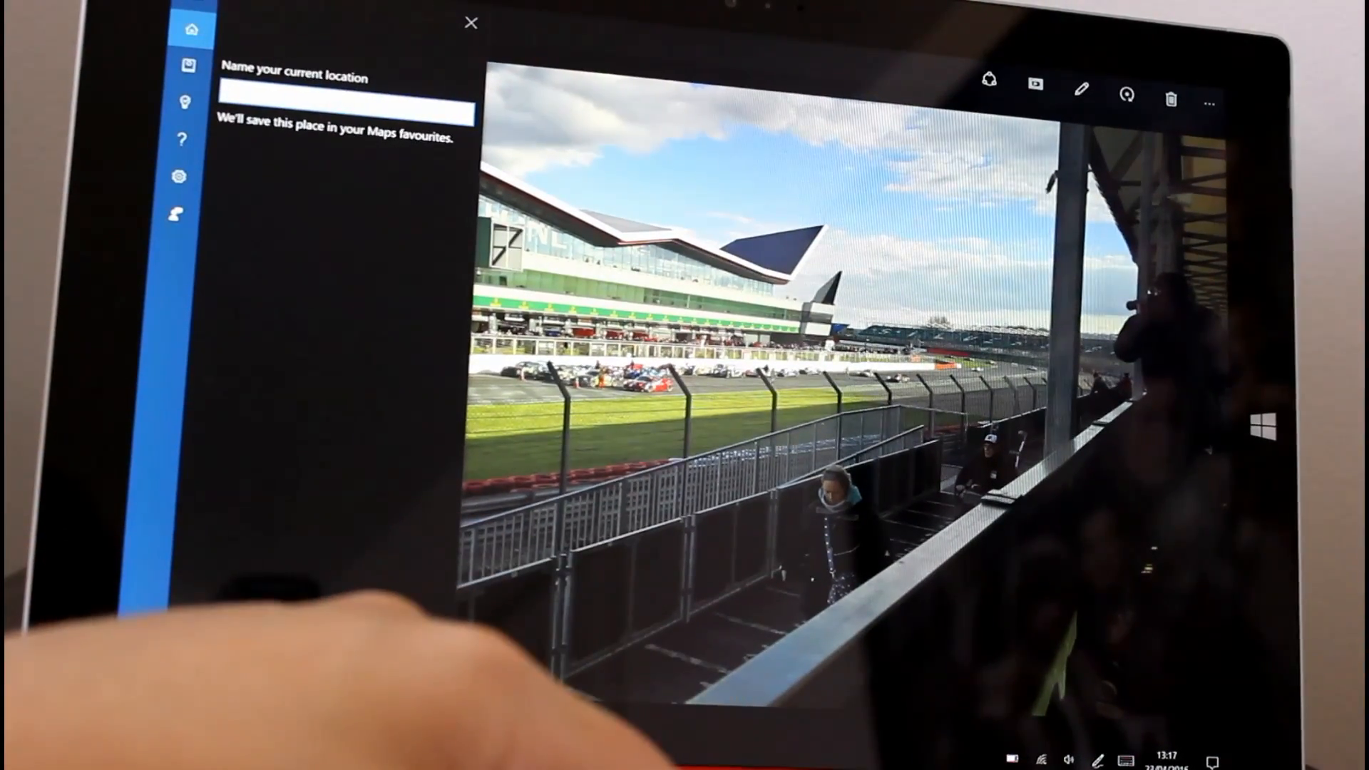
{"action": "type", "text": "hom"}
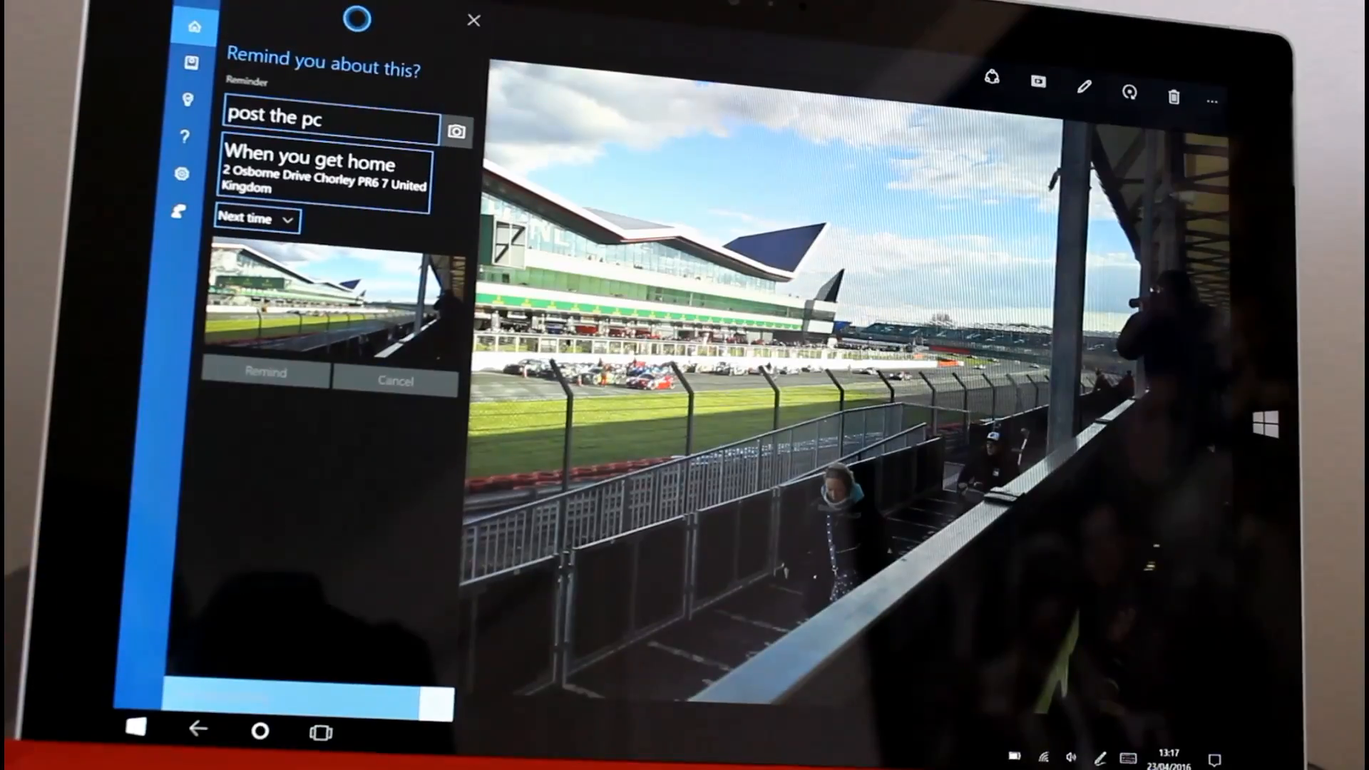
{"action": "left_click", "coordinate": [265, 373]}
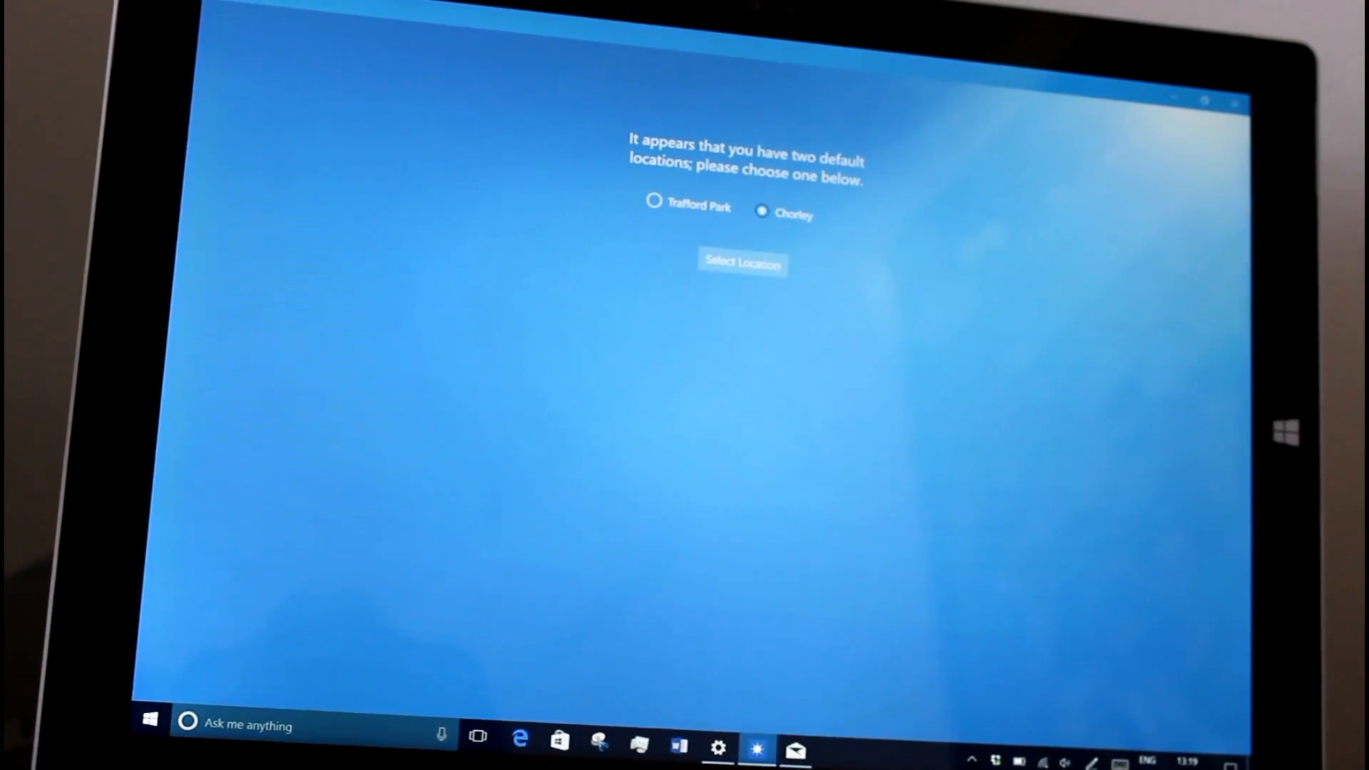
Confirm the chosen default location to reach the all-on quick actions list.
{"action": "left_click", "coordinate": [755, 743]}
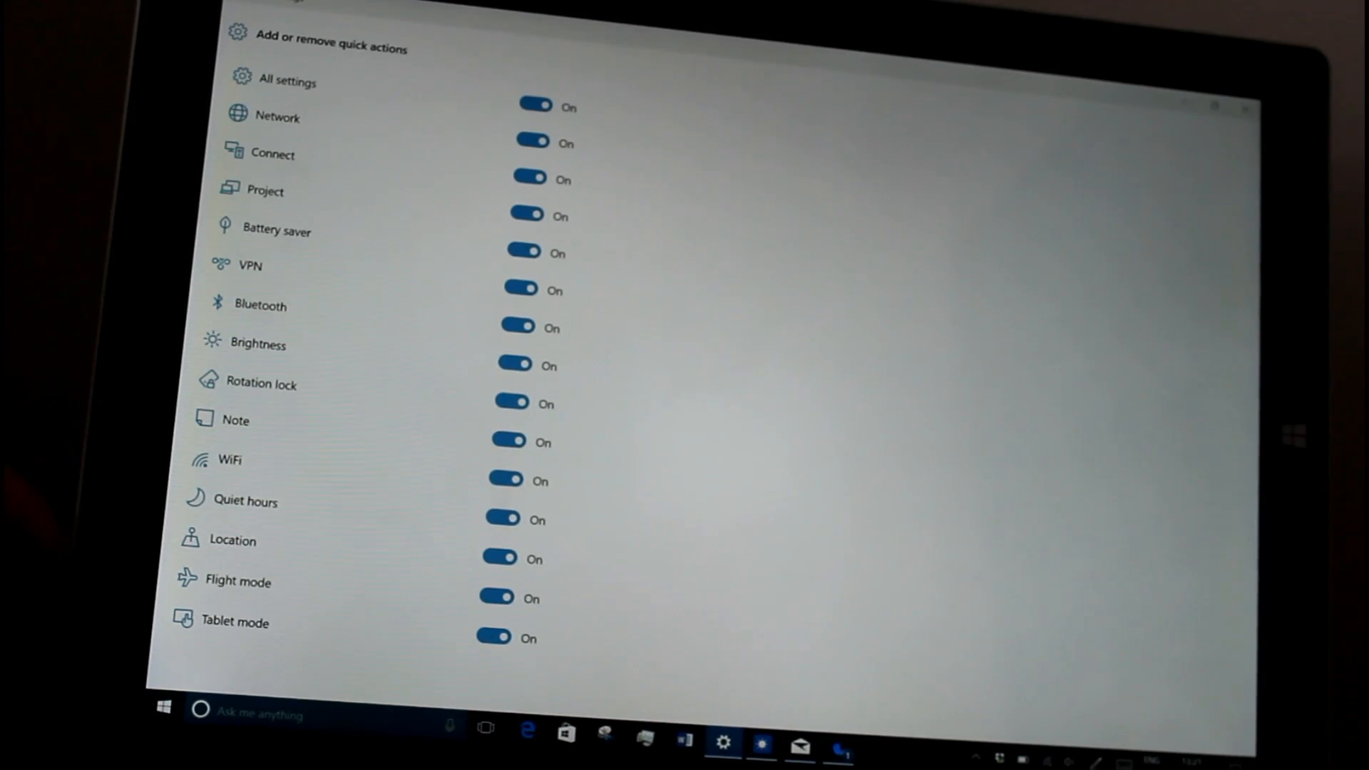
Go back to Notifications & actions, then open the Pen page with left-hand writing.
{"action": "left_click", "coordinate": [509, 440]}
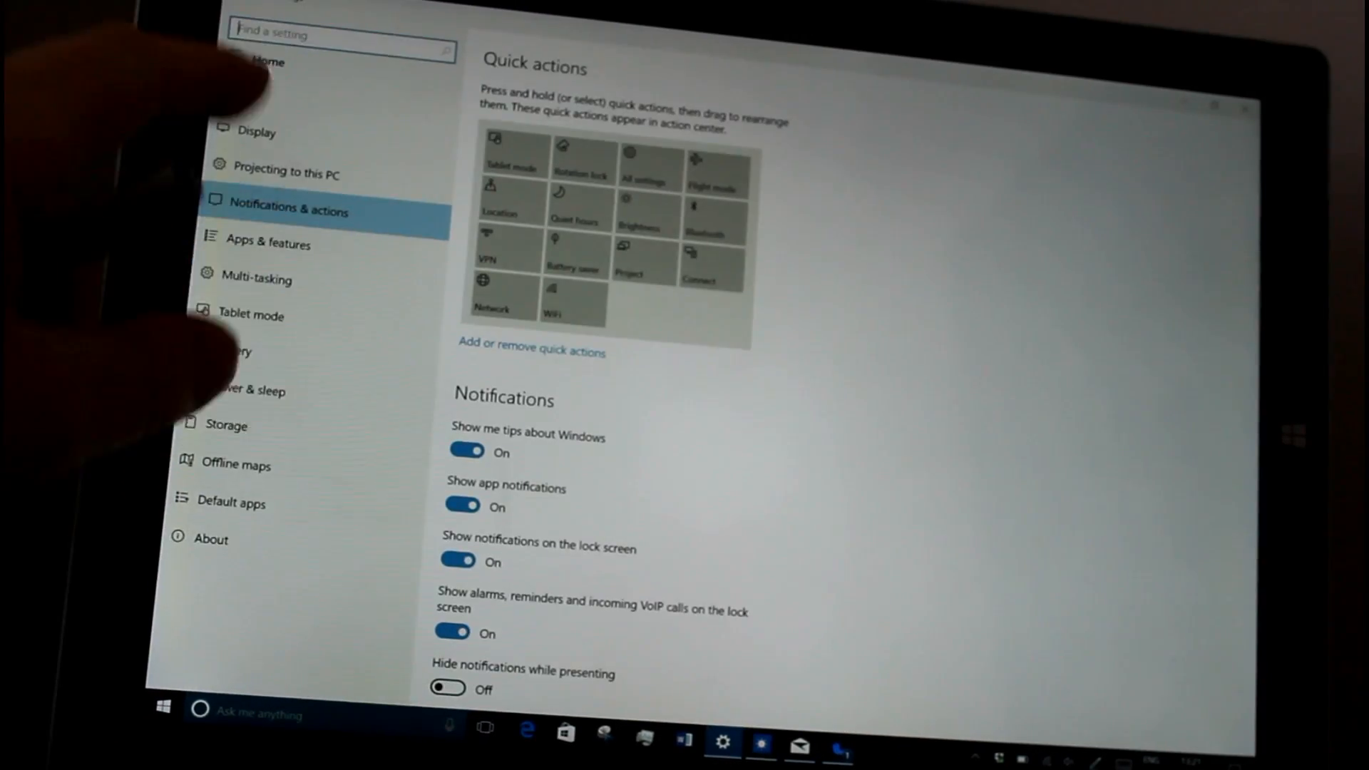
{"action": "left_click", "coordinate": [531, 351]}
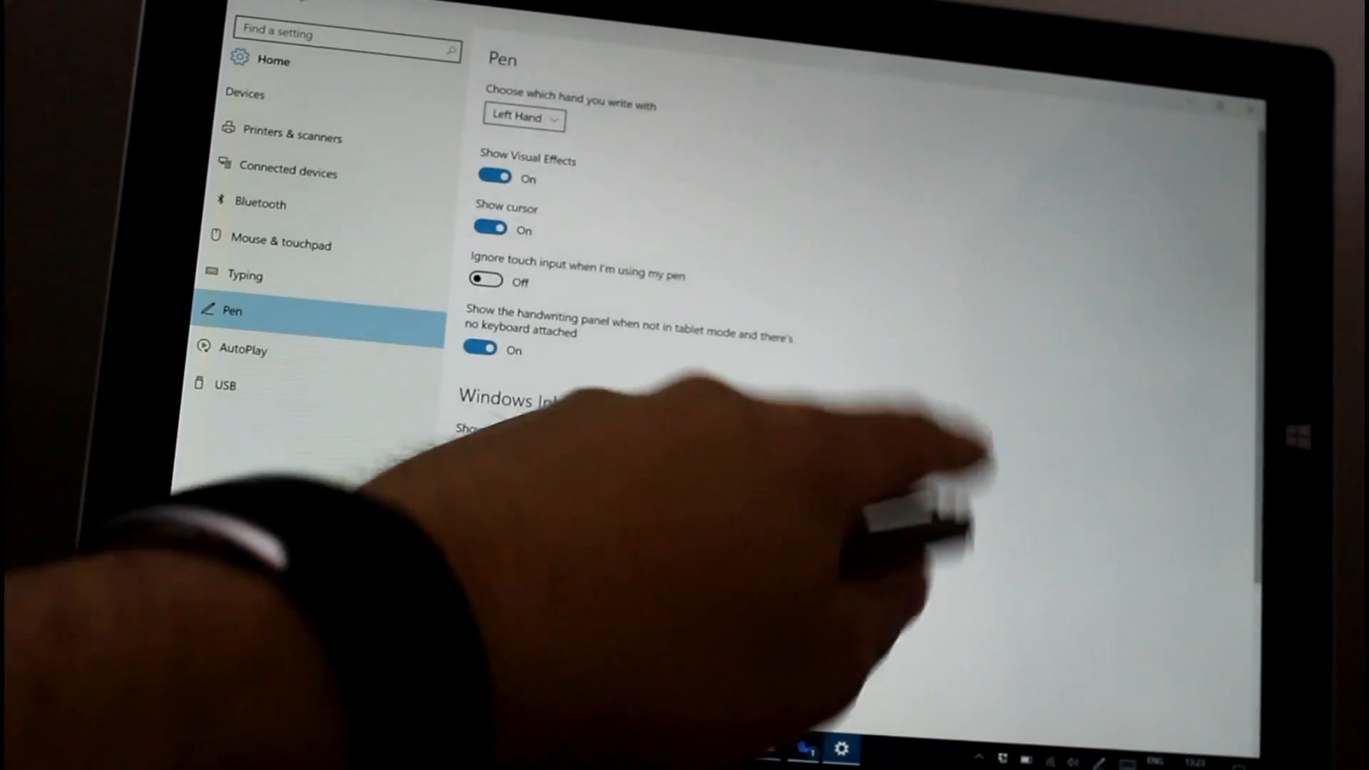
Review Pen shortcuts and Windows Ink Workspace options, then return to Settings home.
{"action": "scroll", "scroll_direction": "down", "scroll_amount": 3}
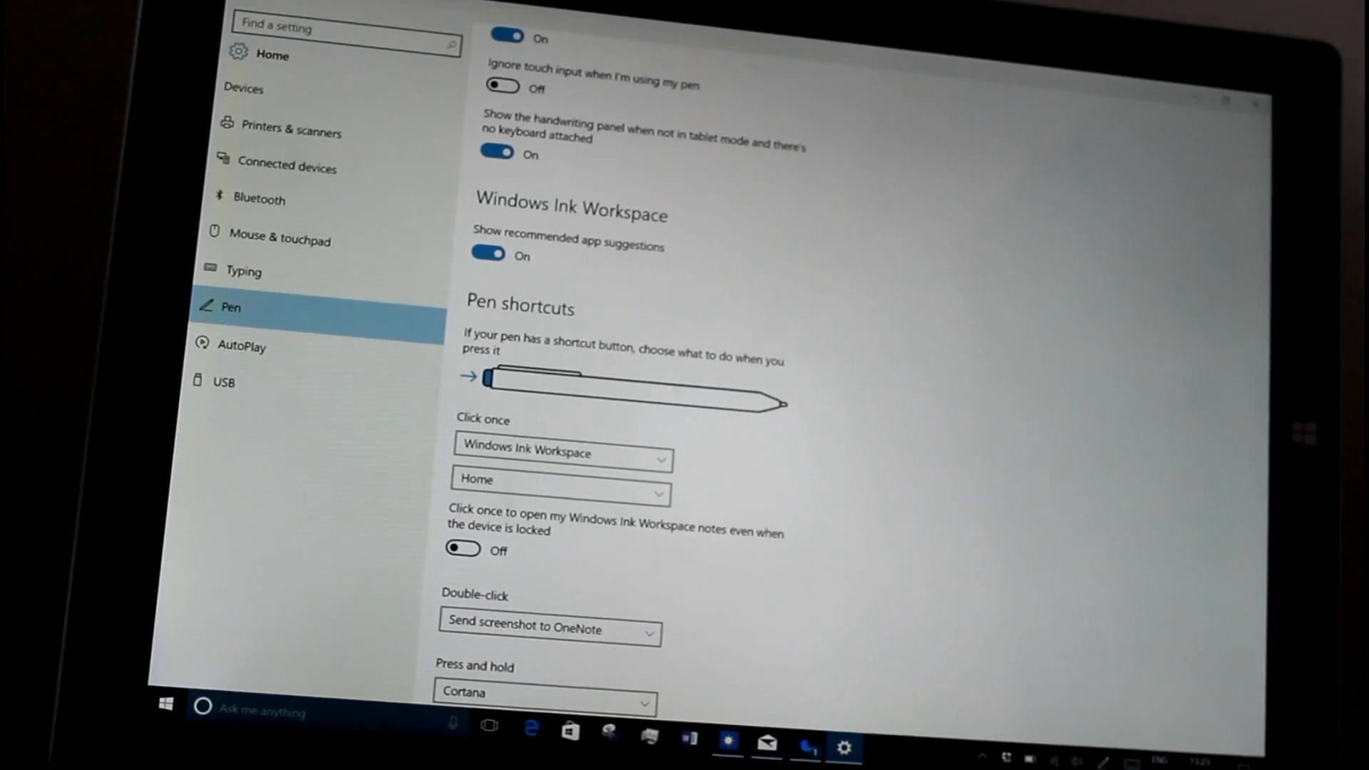
{"action": "left_click", "coordinate": [560, 452]}
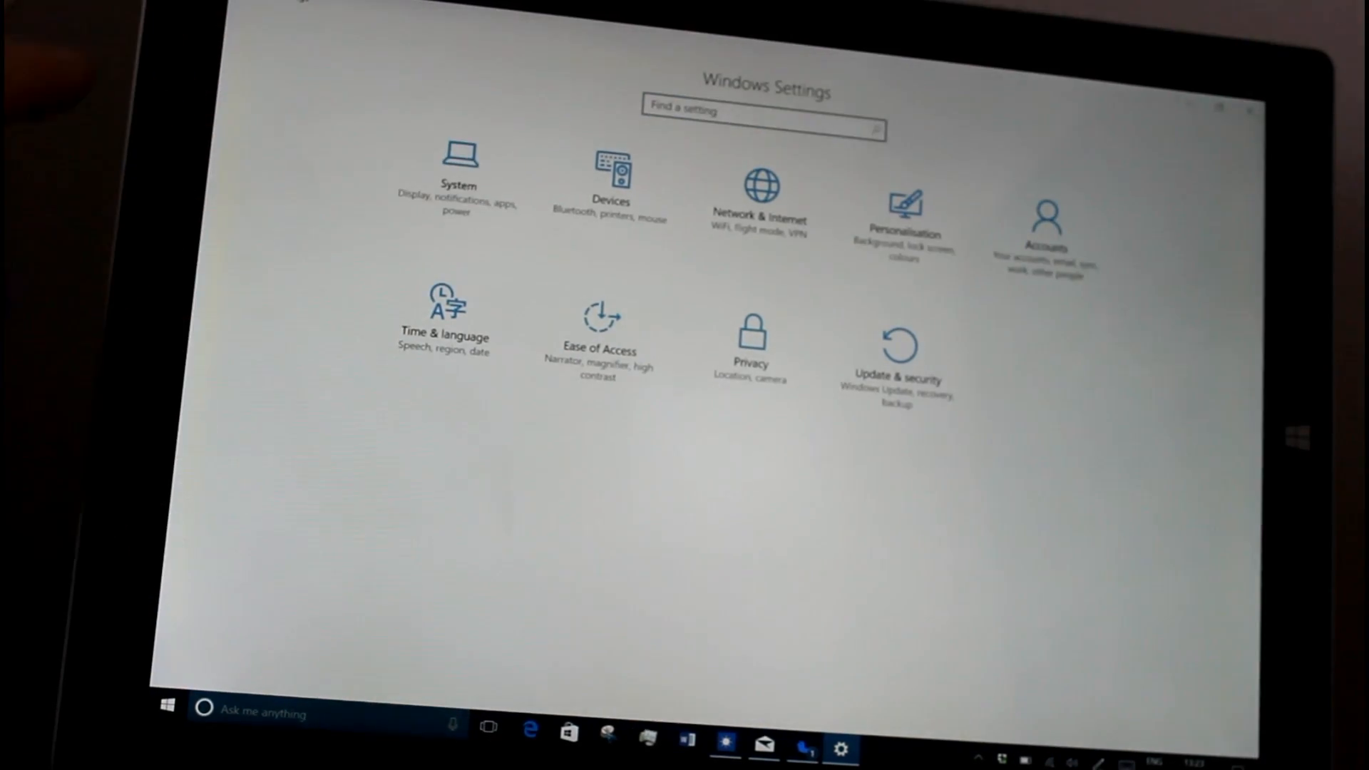
Open System settings, then the Apps & features list of installed programs.
{"action": "left_click", "coordinate": [458, 171]}
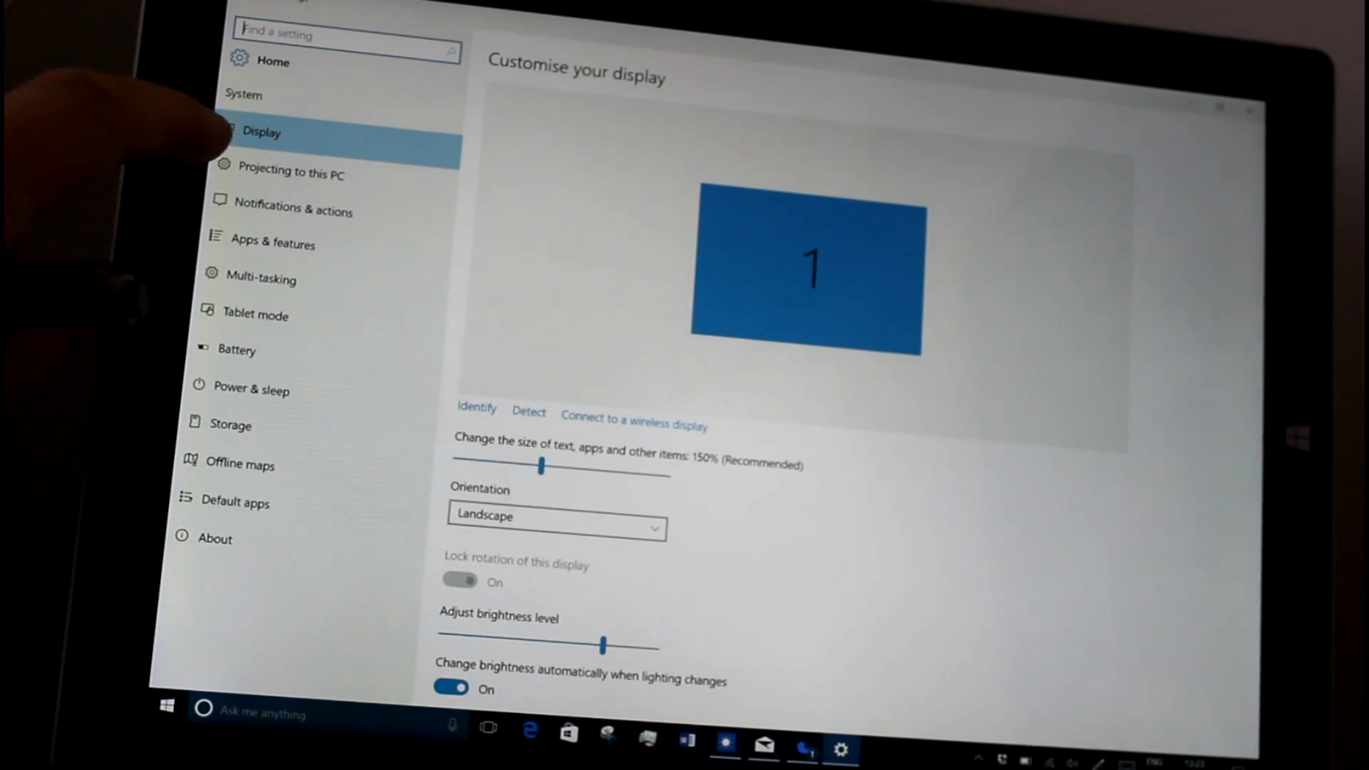
{"action": "left_click", "coordinate": [273, 242]}
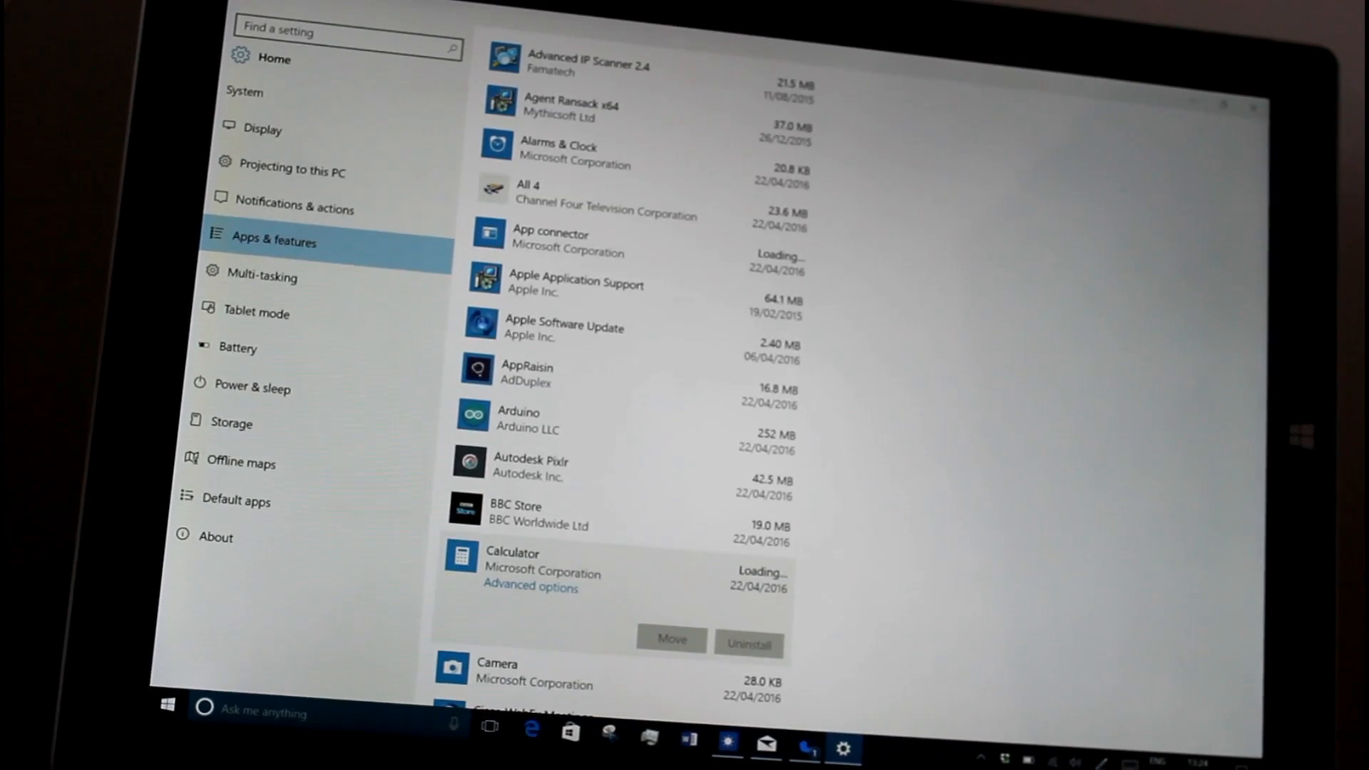
Show Calculator's advanced options page with App reset and add-ons.
{"action": "left_click", "coordinate": [530, 587]}
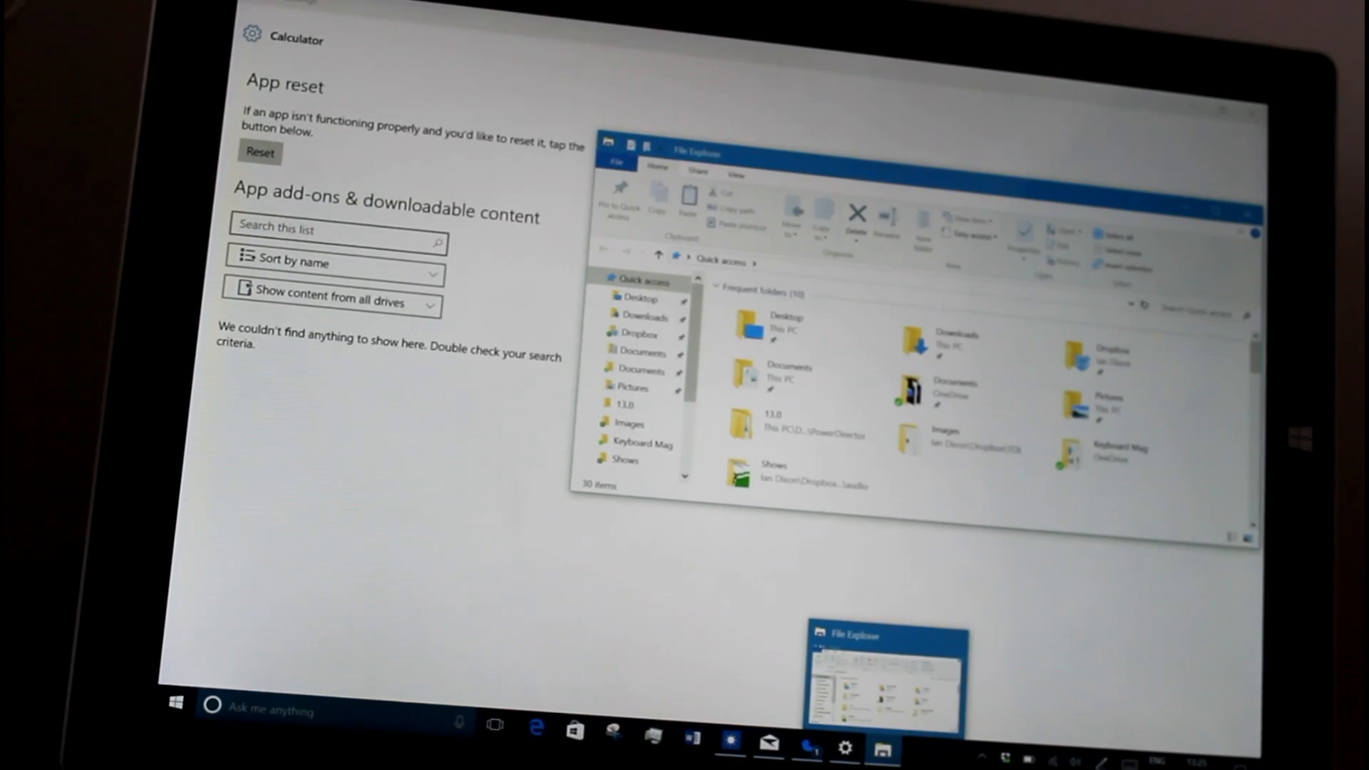
Bring up the Start menu with its app list and live tiles.
{"action": "left_click", "coordinate": [176, 708]}
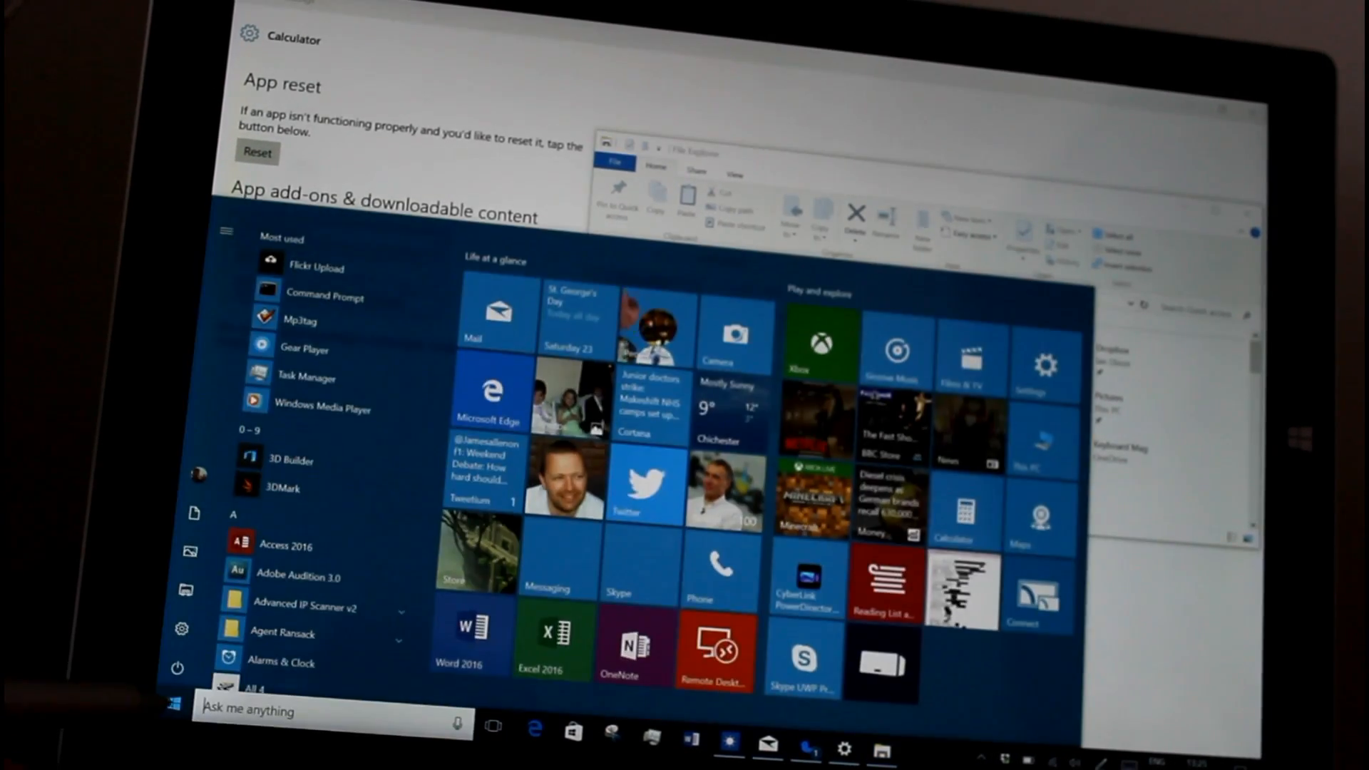